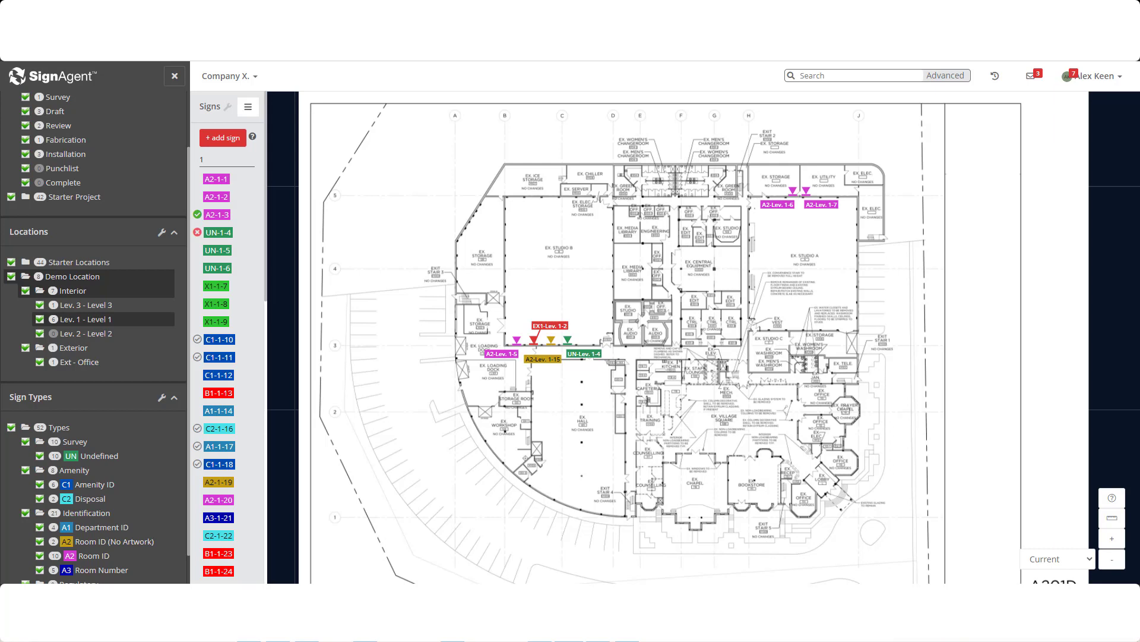
mouse_move(62, 402)
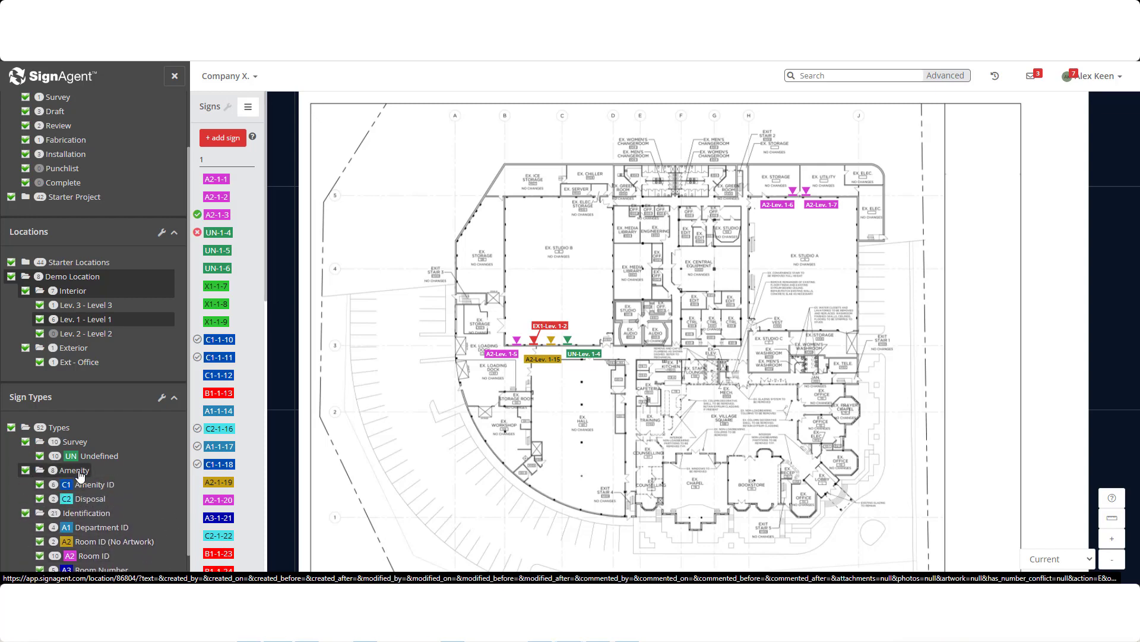
- Open sign A2-Lev. 1-15 from its map marker and keep its stage at Fabrication
right_click(74, 471)
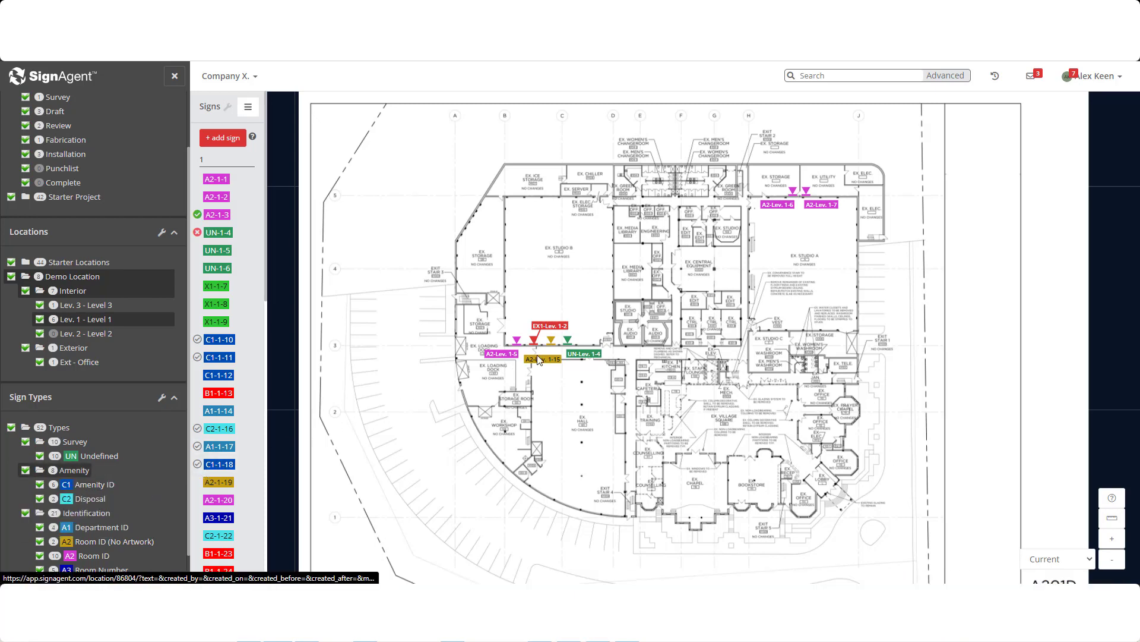
left_click(538, 359)
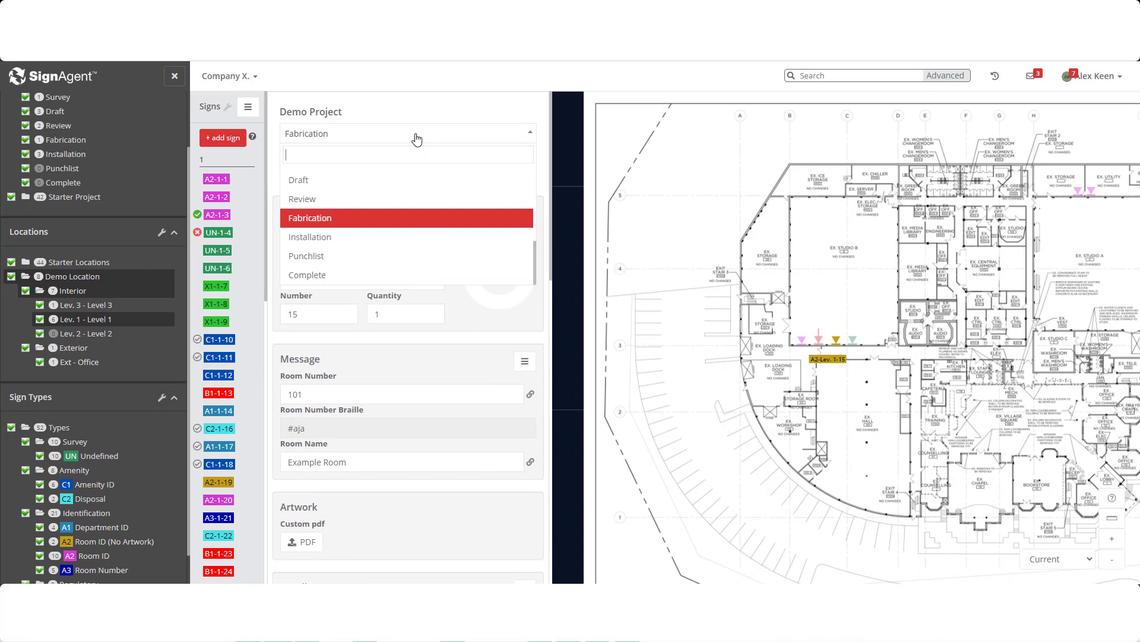
mouse_move(380, 221)
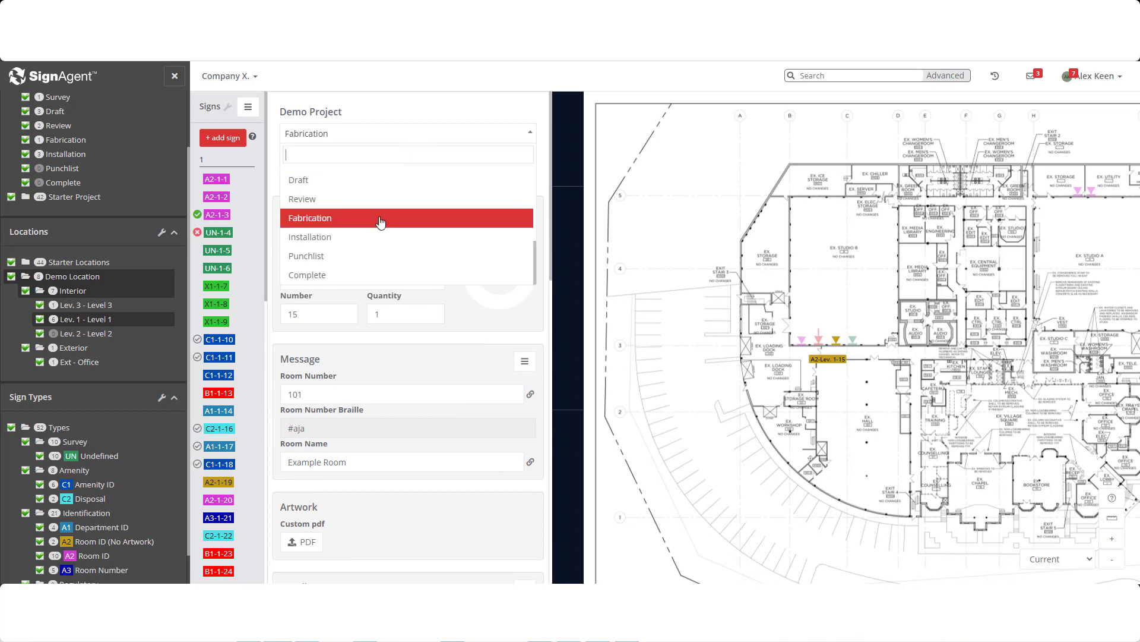
left_click(333, 218)
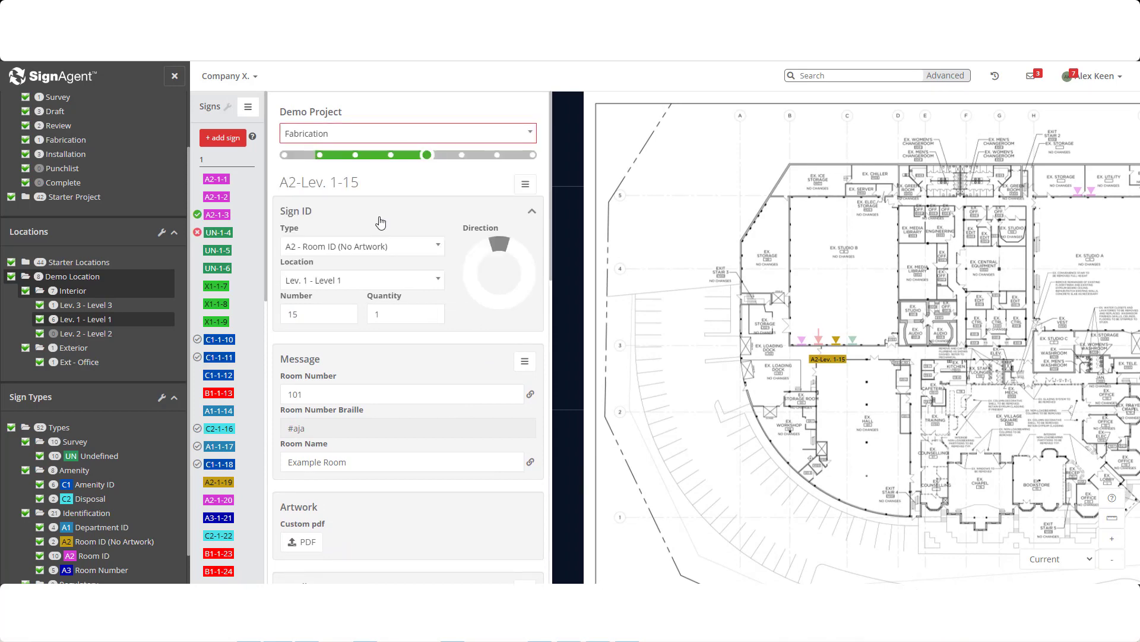
mouse_move(387, 249)
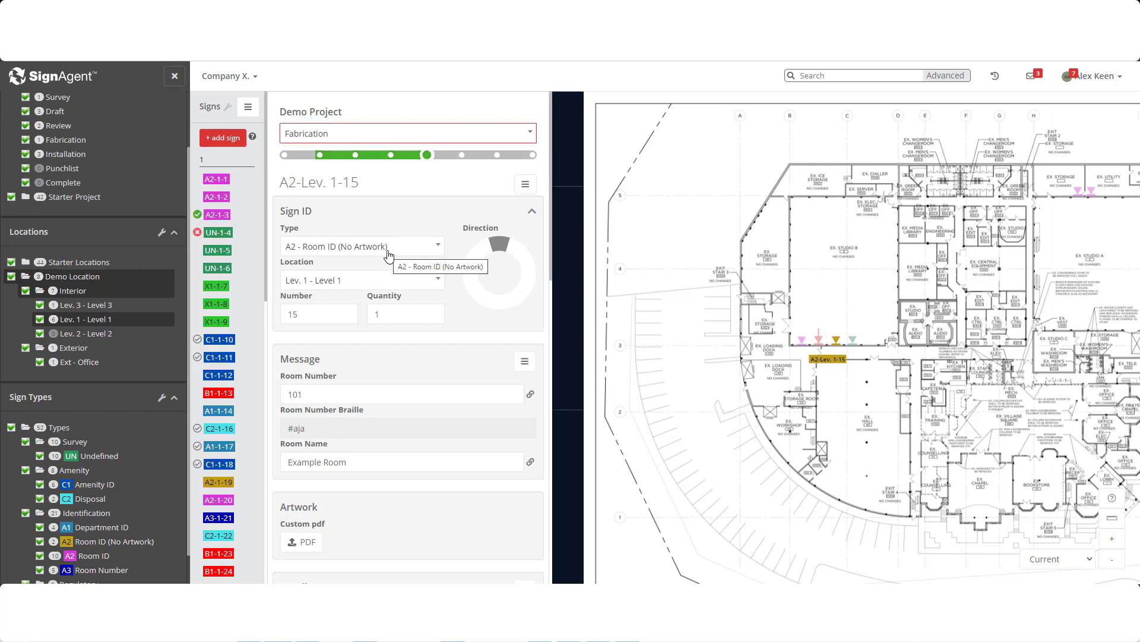
mouse_move(359, 285)
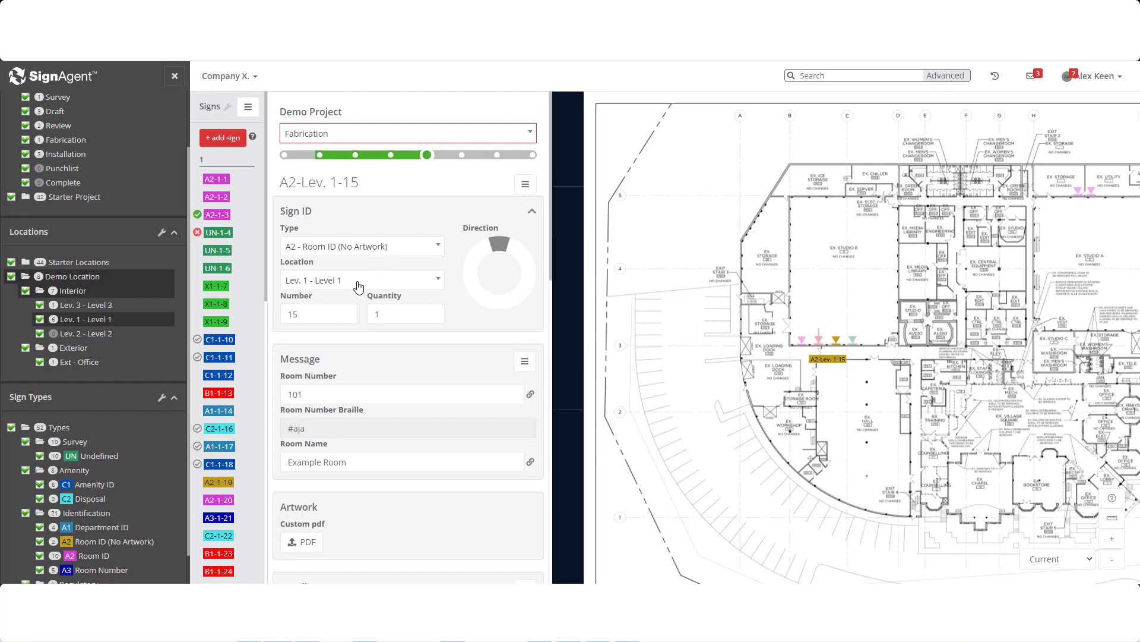
mouse_move(340, 309)
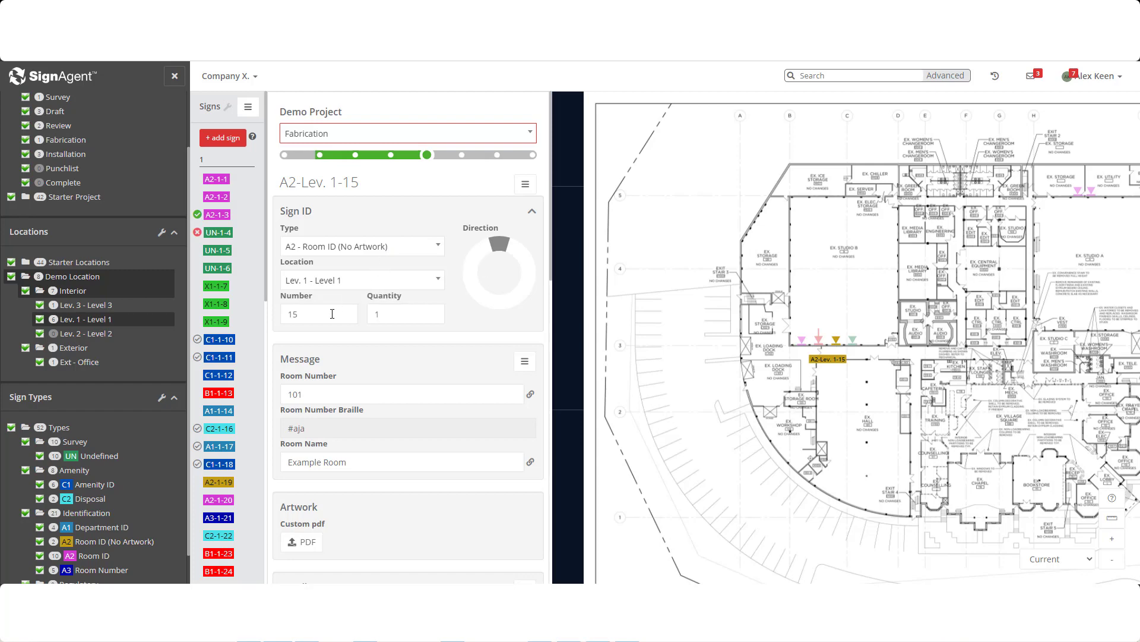
mouse_move(623, 363)
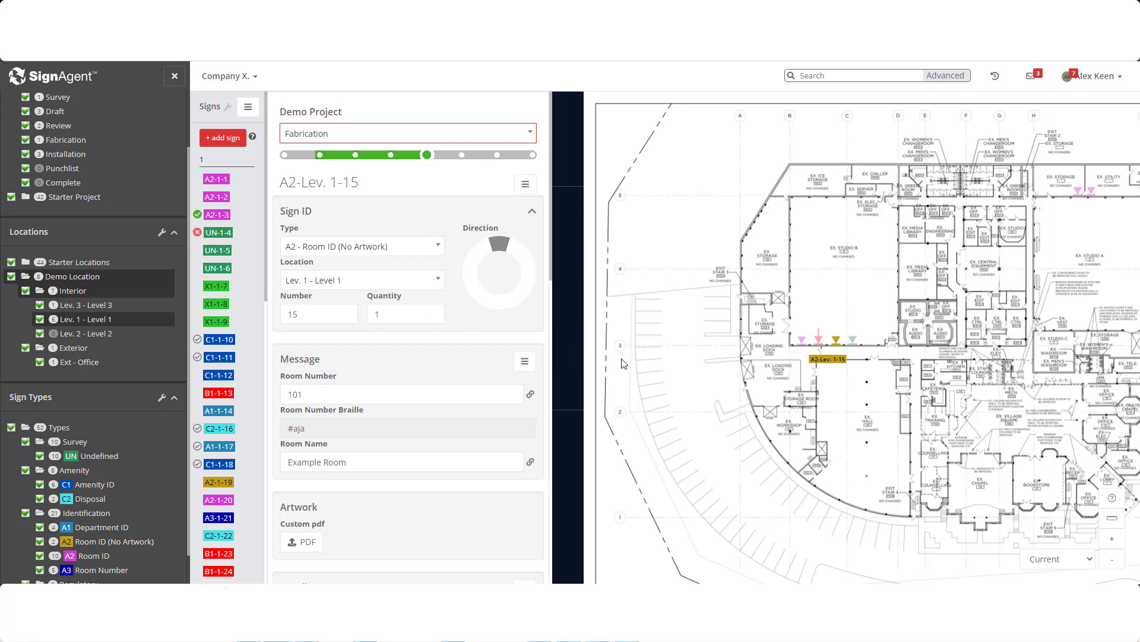
mouse_move(844, 370)
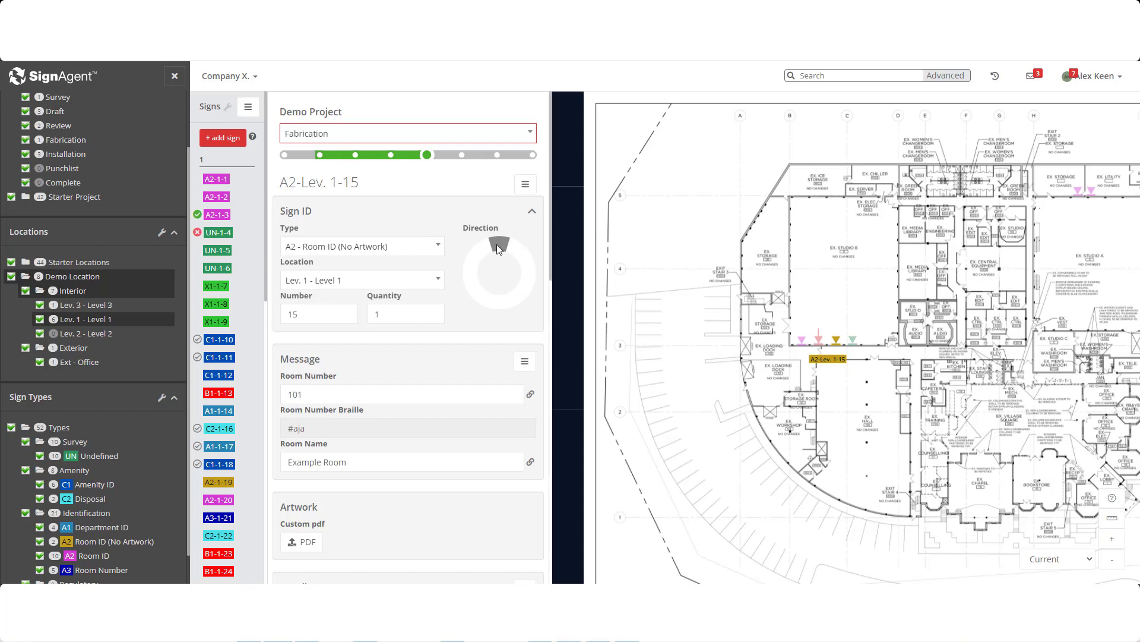
mouse_move(503, 271)
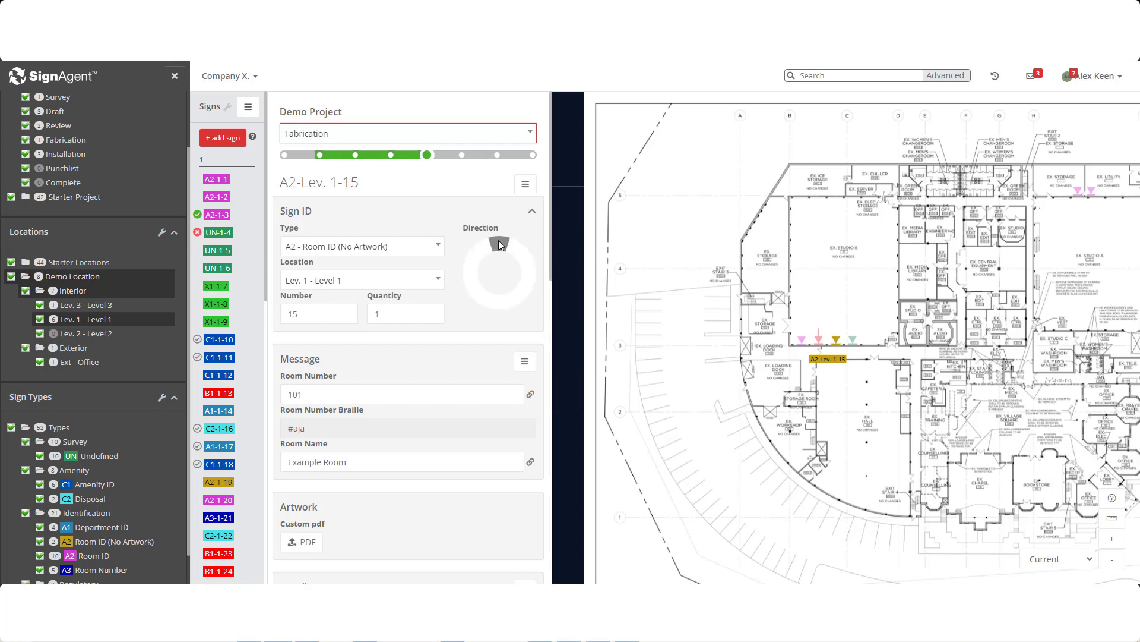
- Upload a custom artwork PDF for sign A2-Lev. 1-15 under Custom pdf
scroll("down", 3)
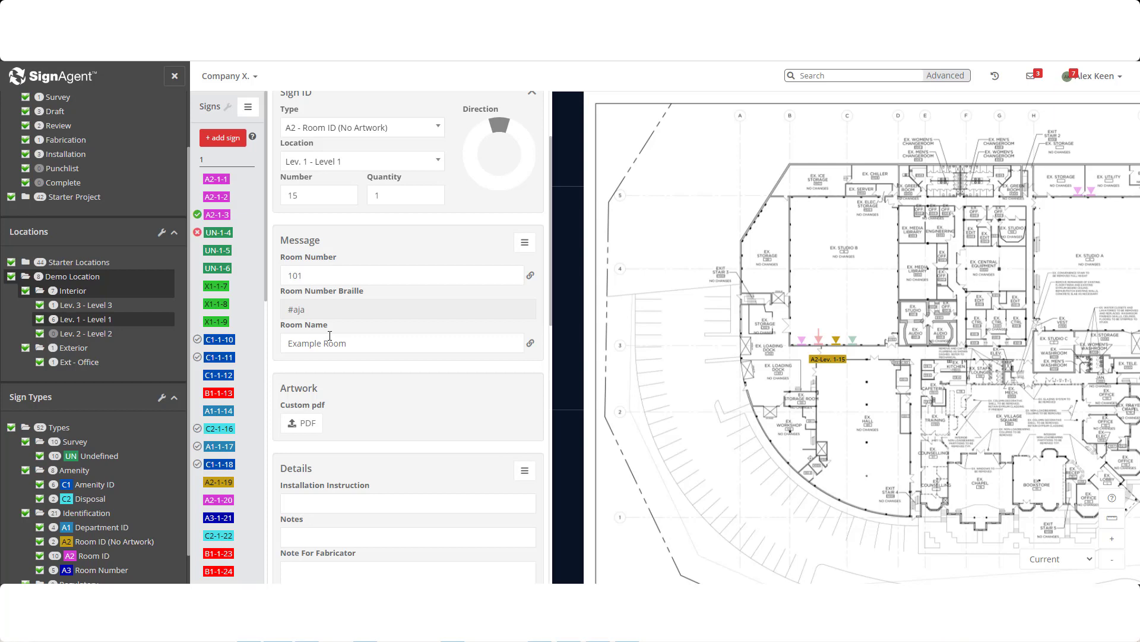
mouse_move(837, 340)
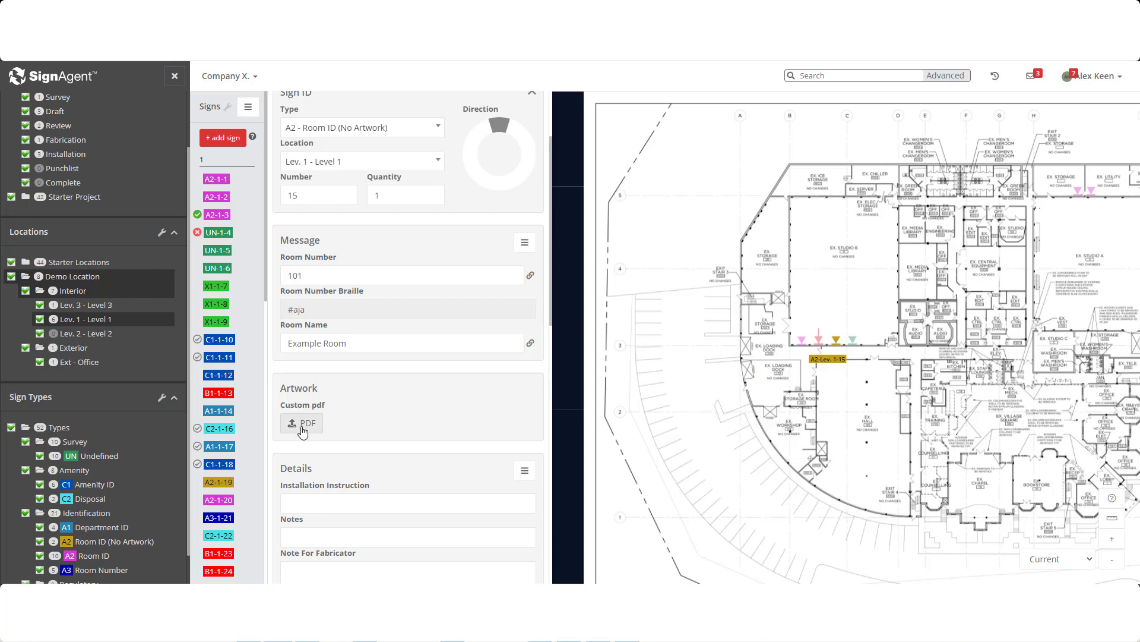
left_click(302, 423)
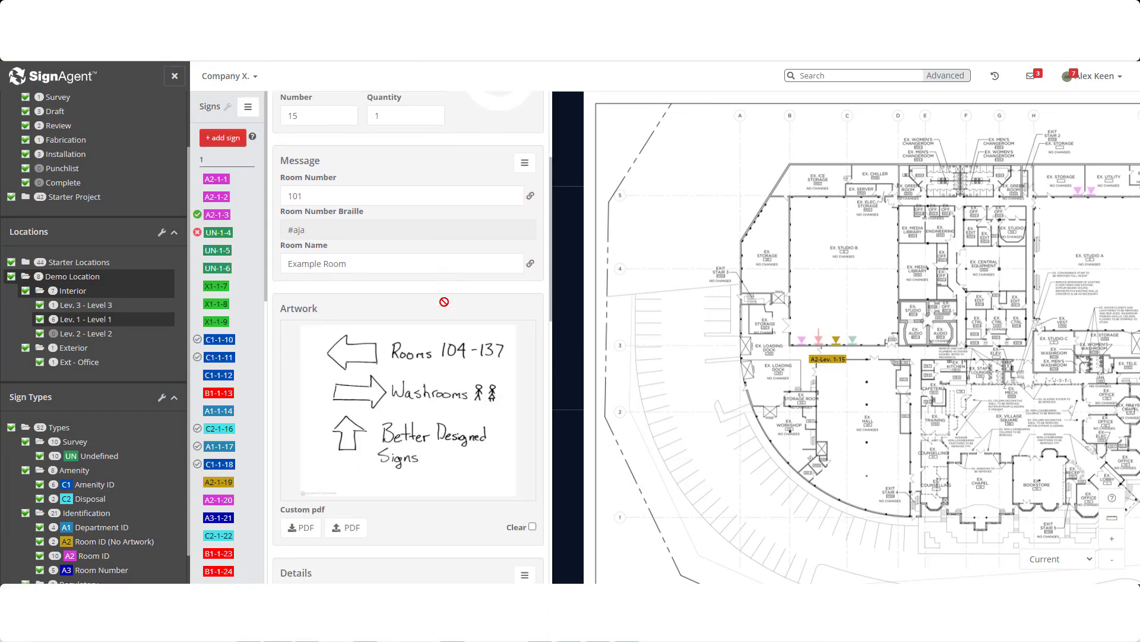
scroll("down", 3)
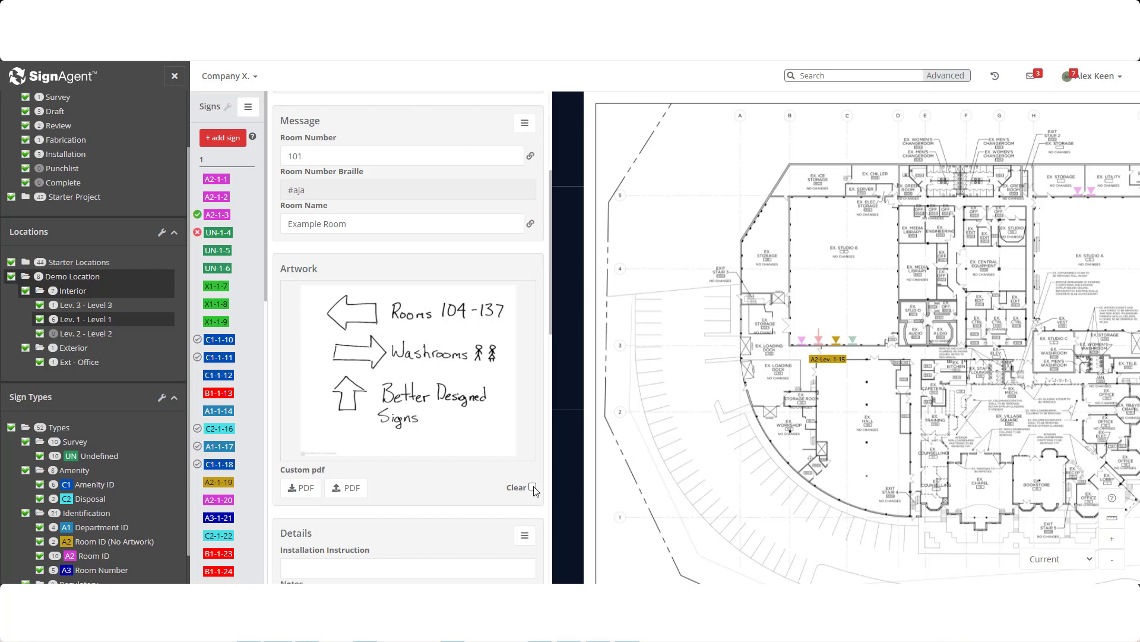
scroll("down", 3)
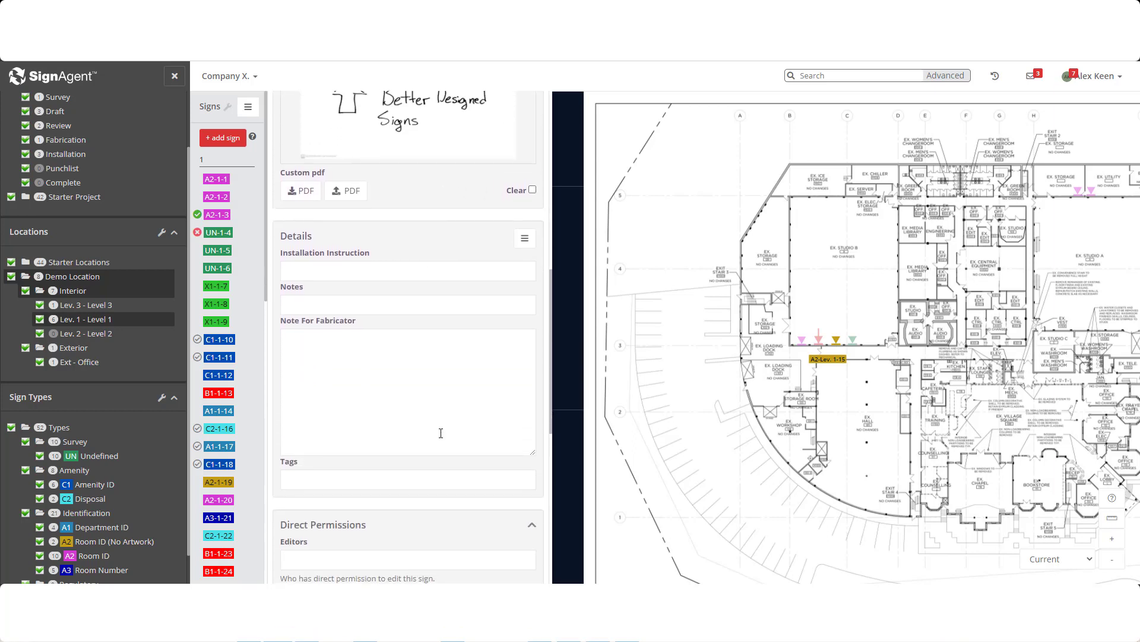
scroll("down", 3)
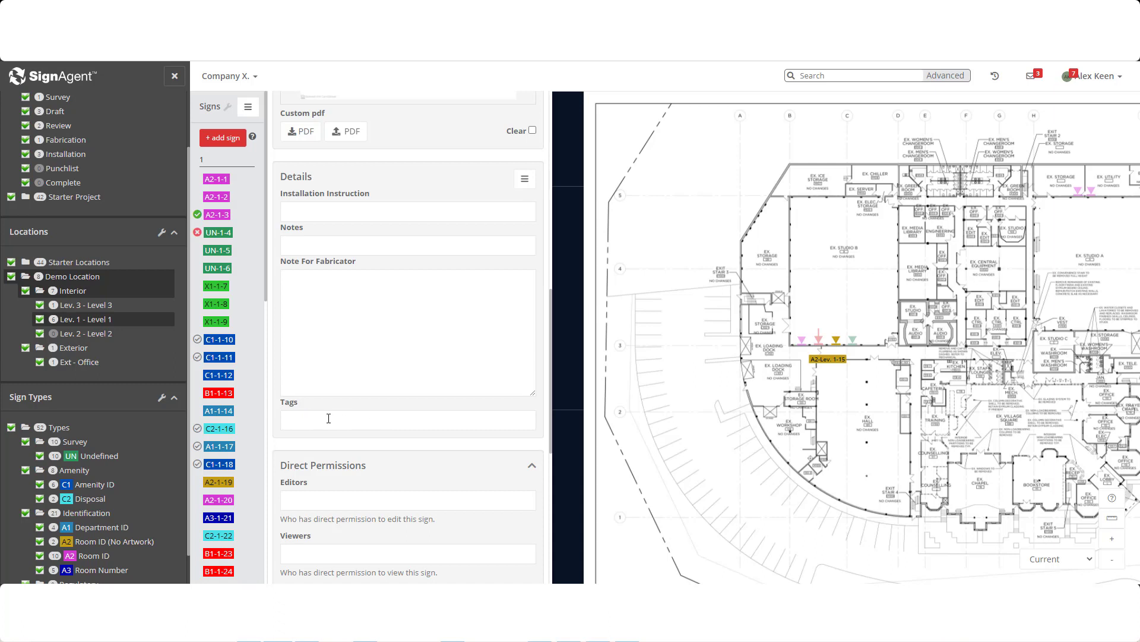
- Scroll to the sign's history log showing custom artwork Training_-_Photo.pdf and facing 360
scroll("down", 3)
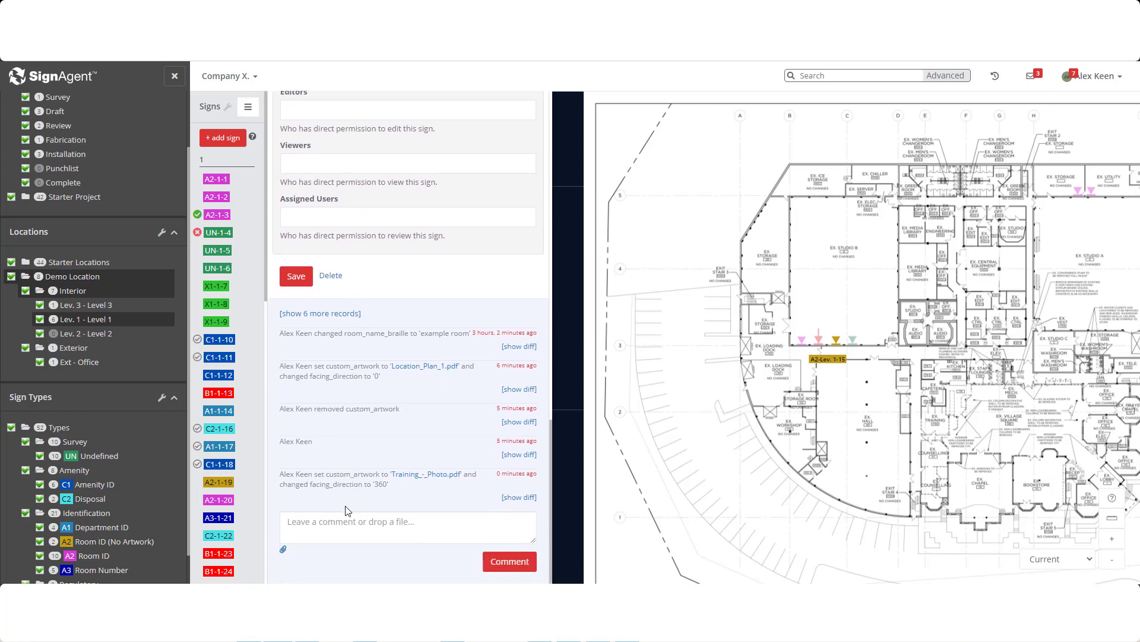
mouse_move(283, 549)
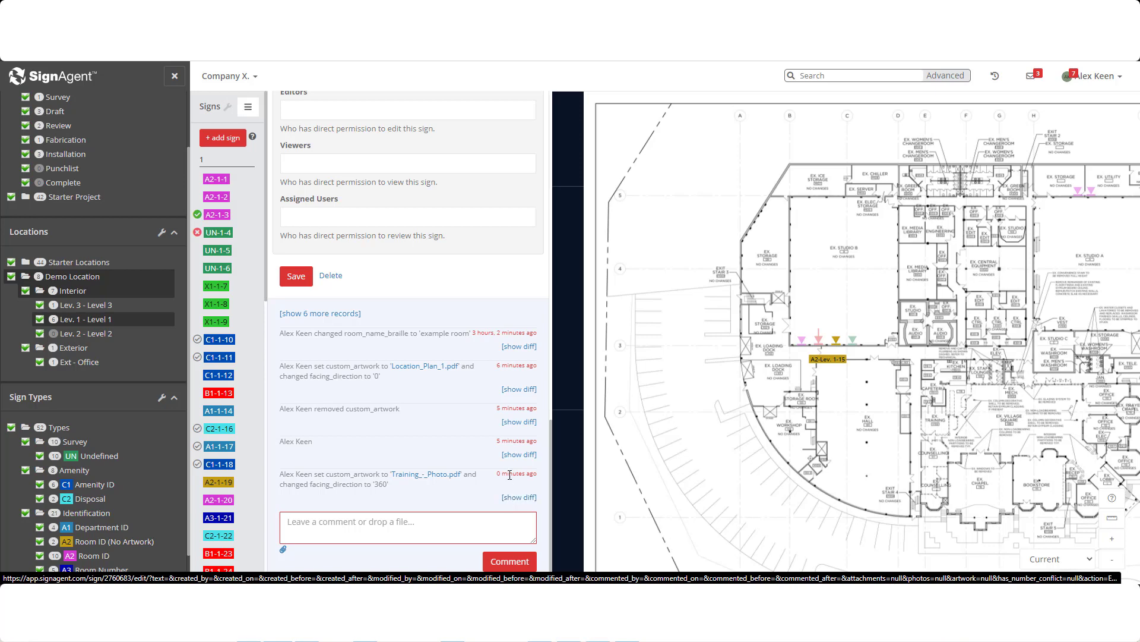
mouse_move(515, 473)
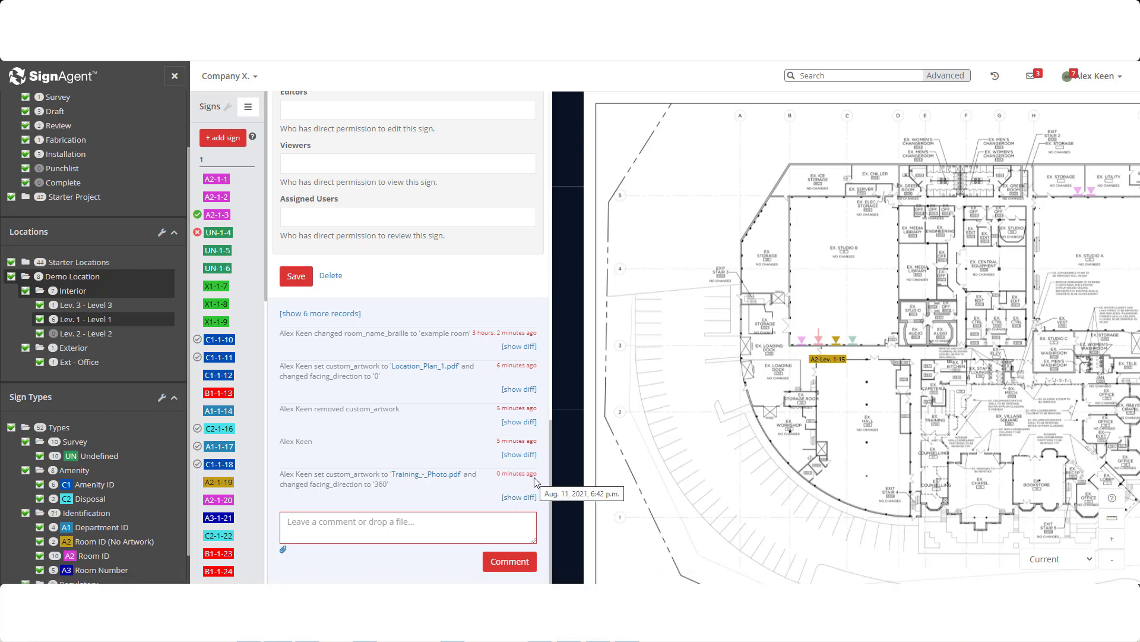
mouse_move(480, 498)
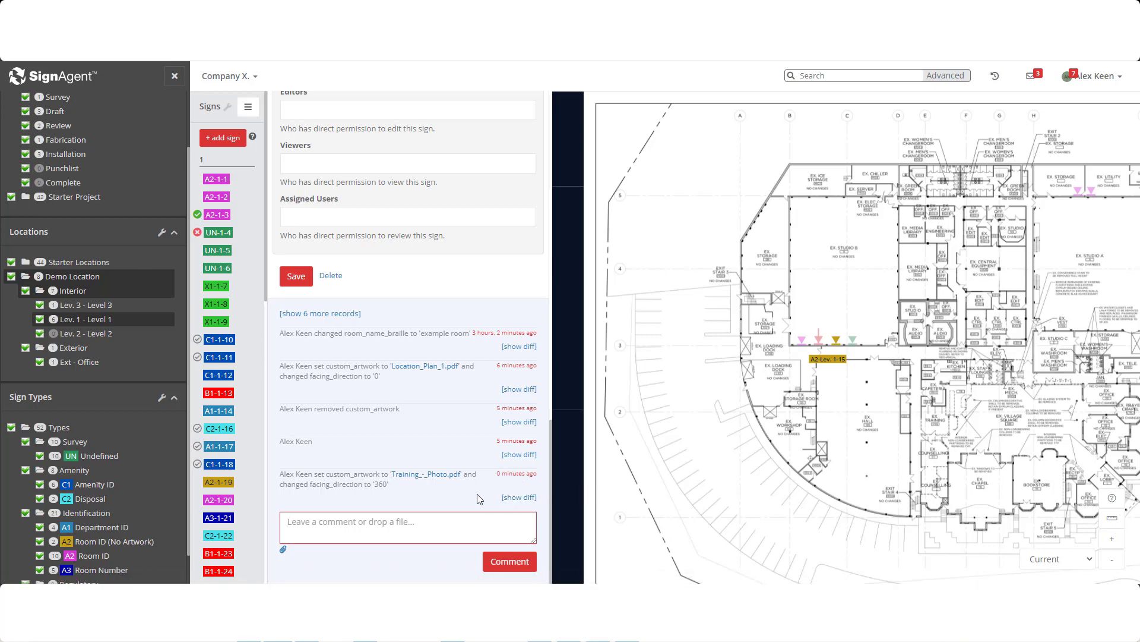
mouse_move(435, 506)
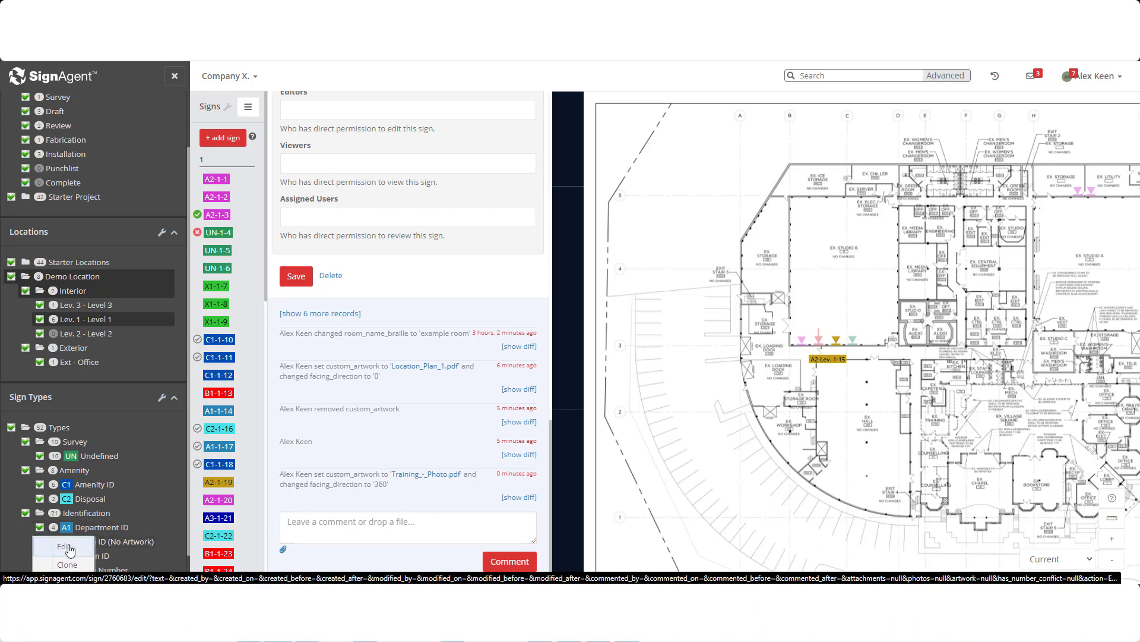
- Edit the A2 sign type and pick purple 8E158F as its map icon colour
left_click(57, 546)
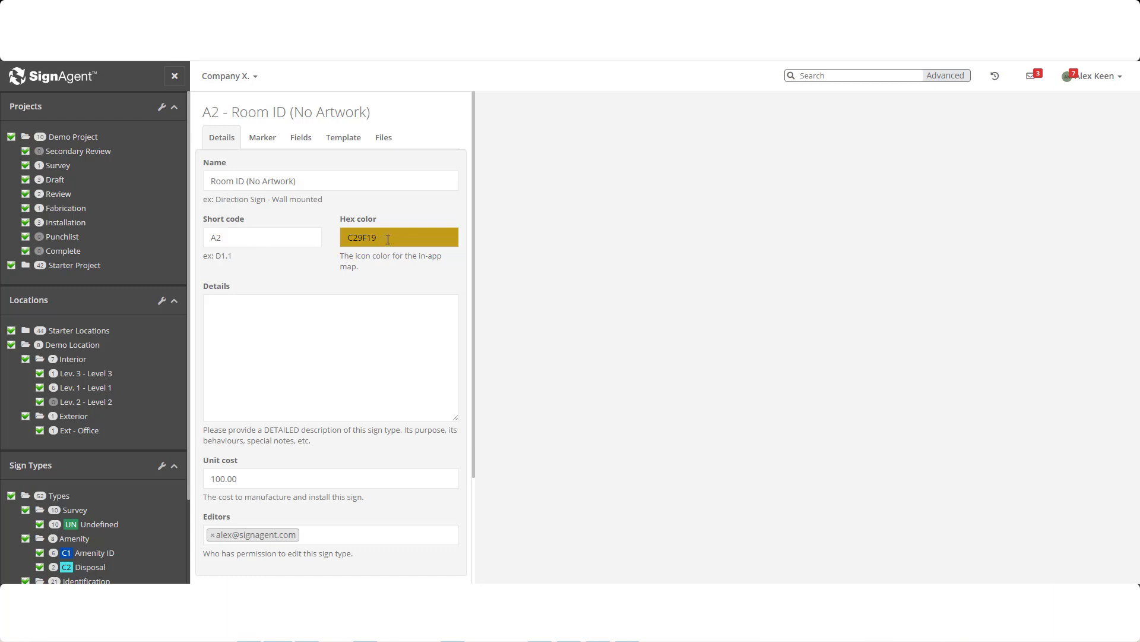
left_click(400, 236)
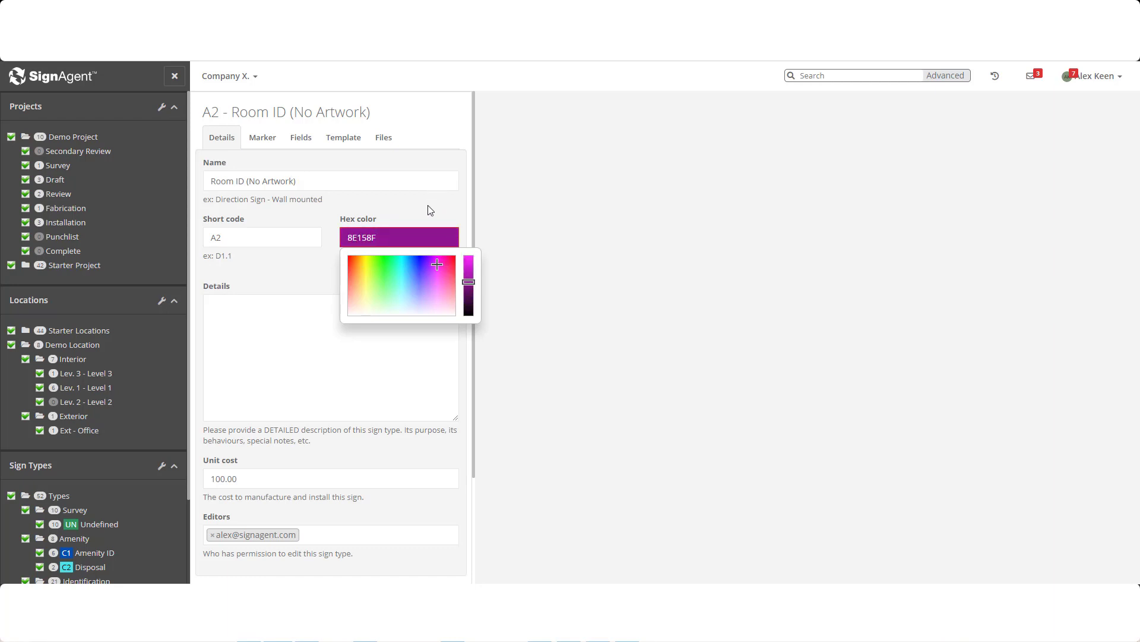
left_click(429, 209)
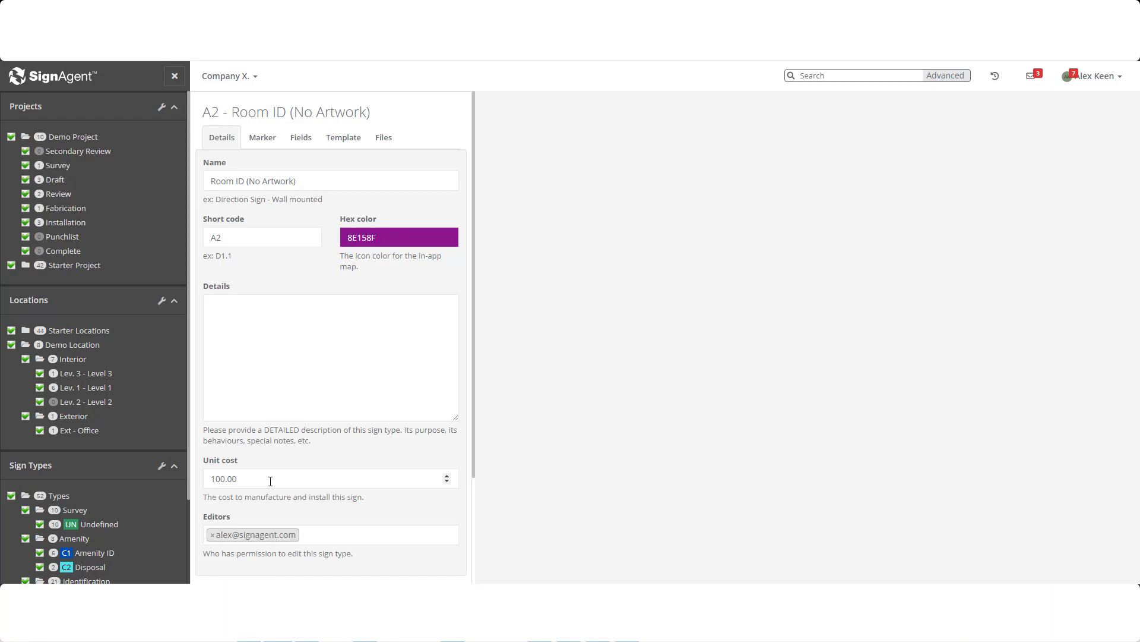
left_click(262, 138)
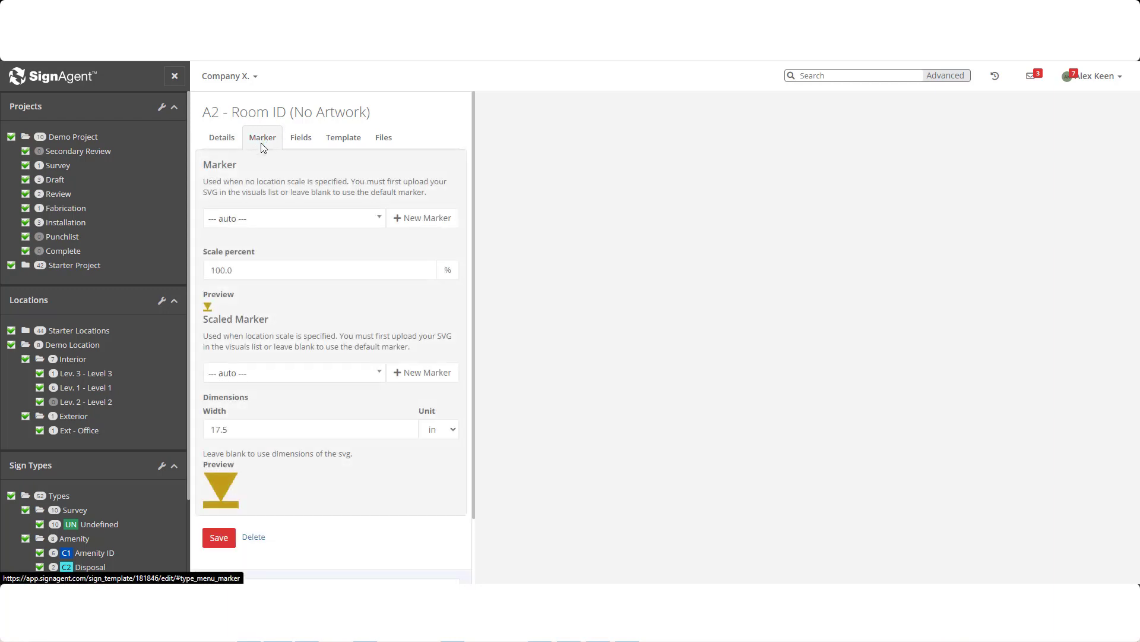
left_click(294, 219)
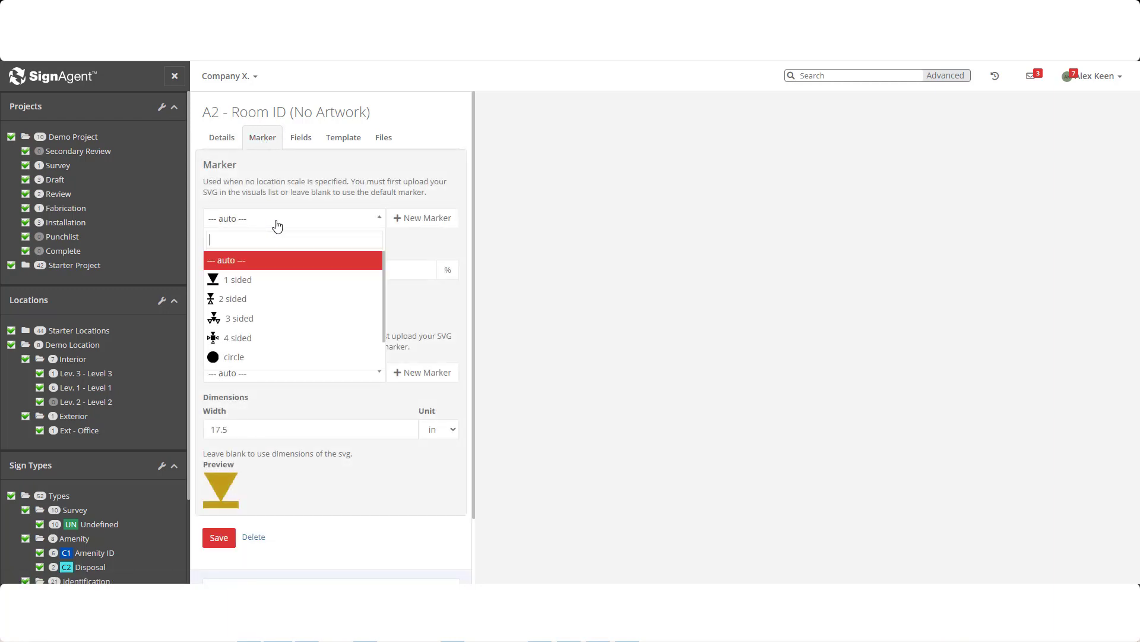
mouse_move(254, 361)
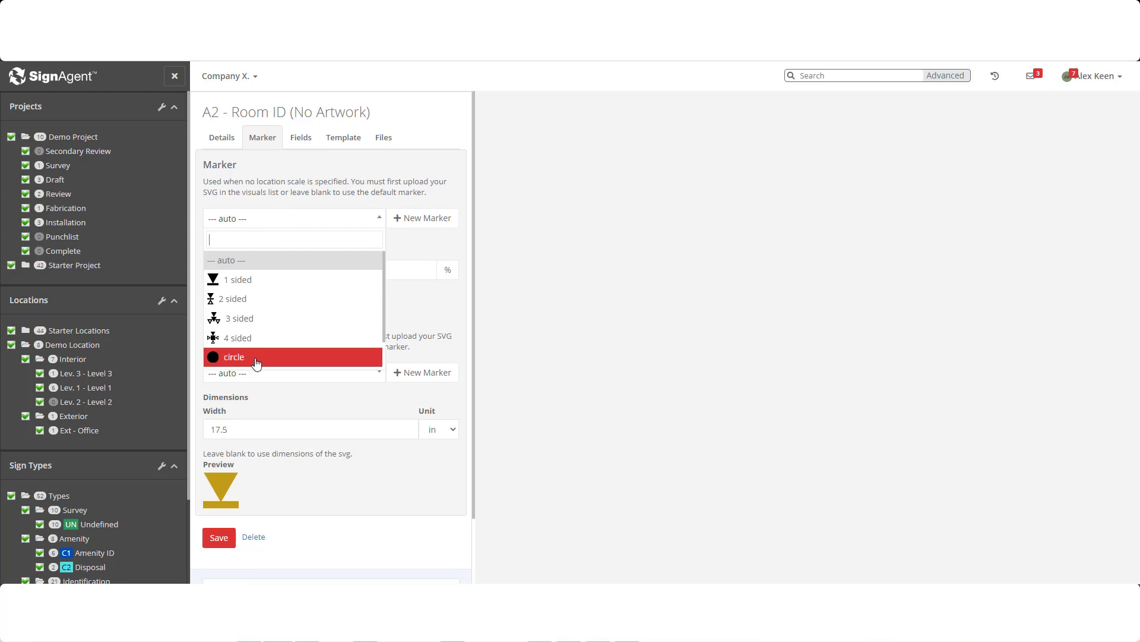
mouse_move(309, 261)
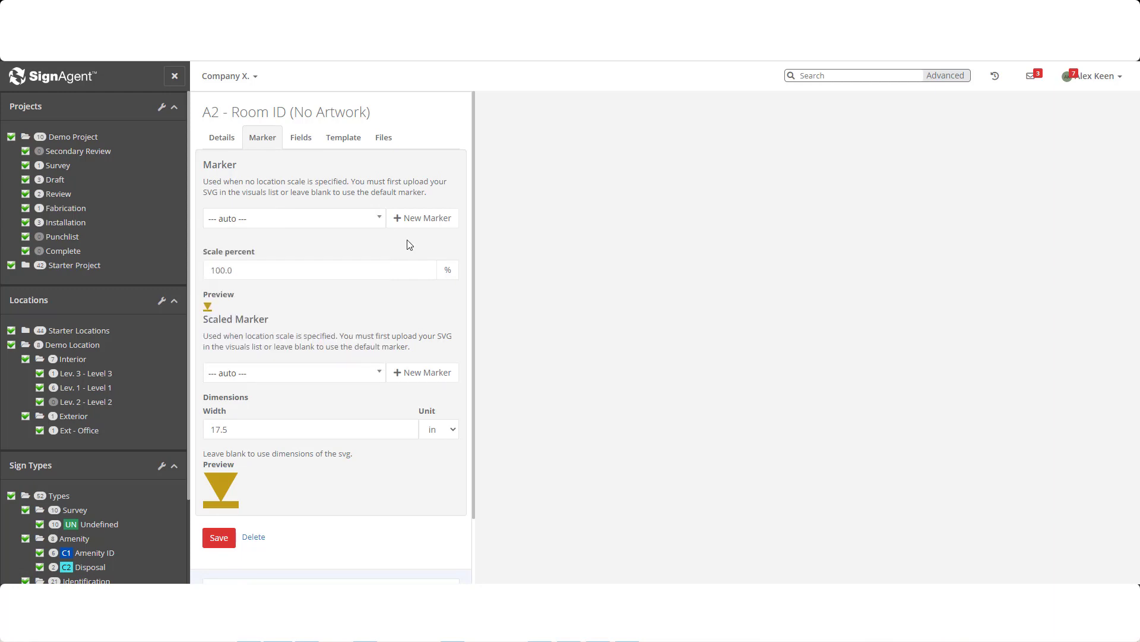
mouse_move(405, 223)
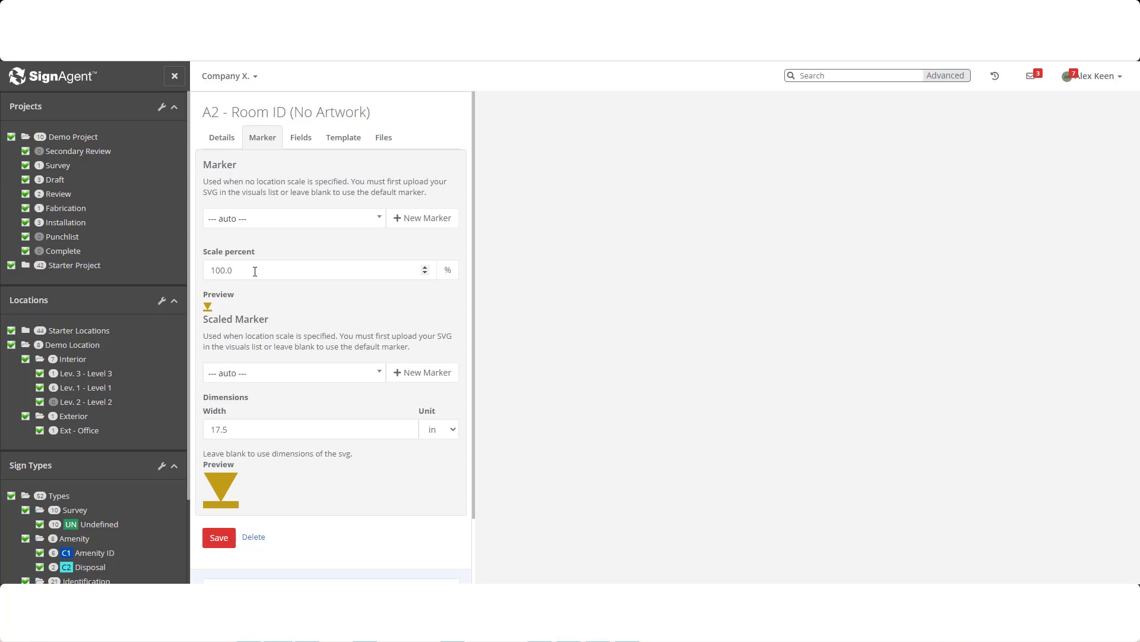
scroll("down", 3)
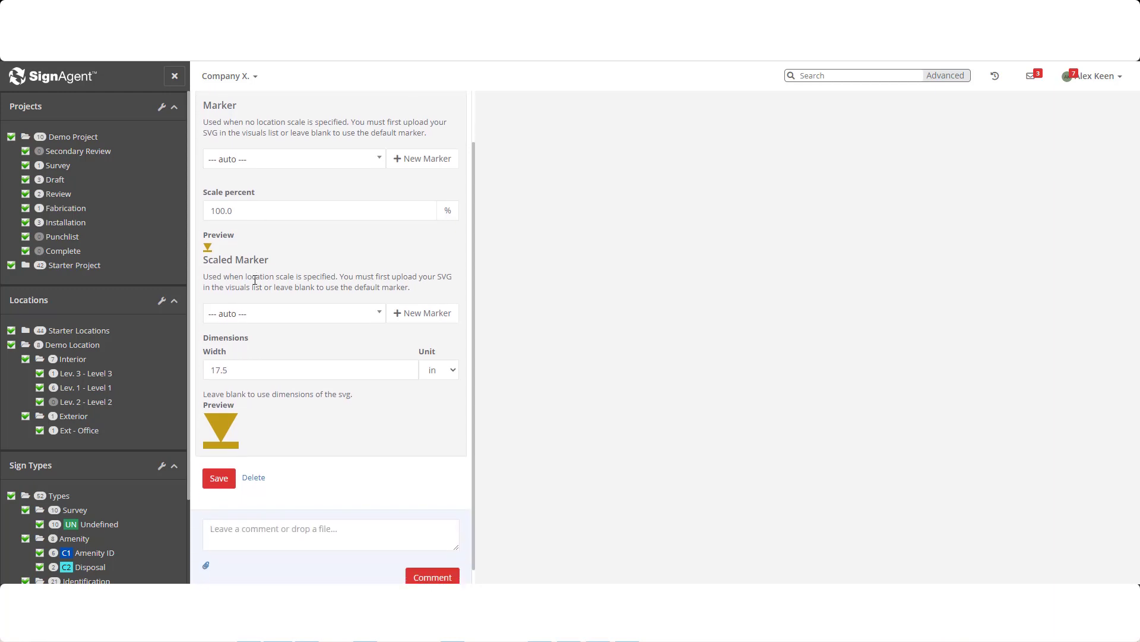
scroll("down", 3)
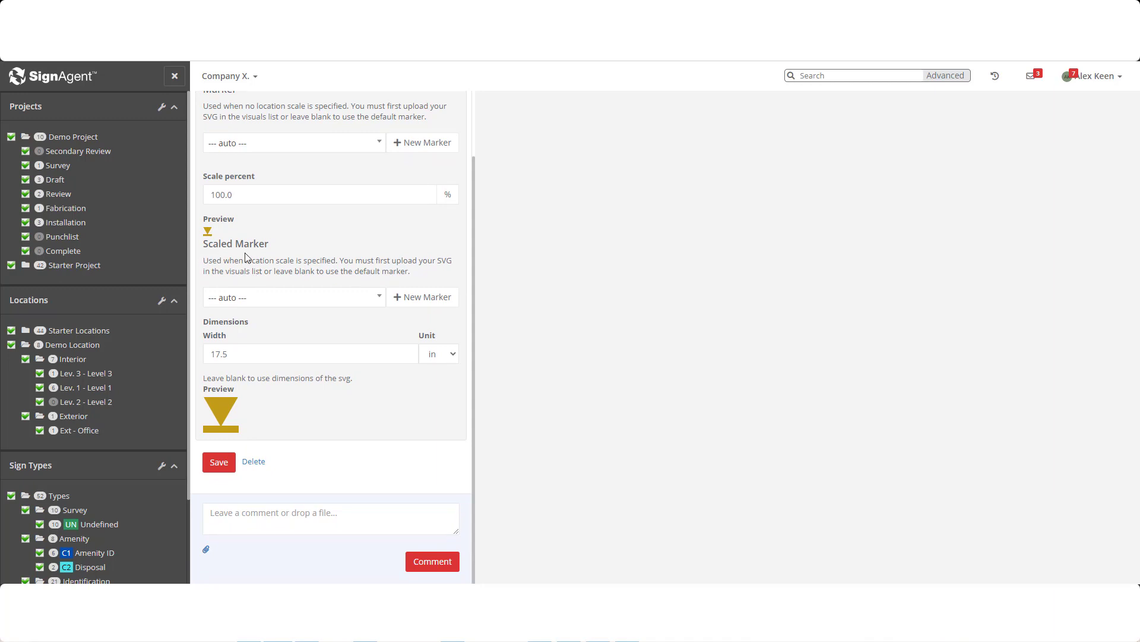
mouse_move(285, 299)
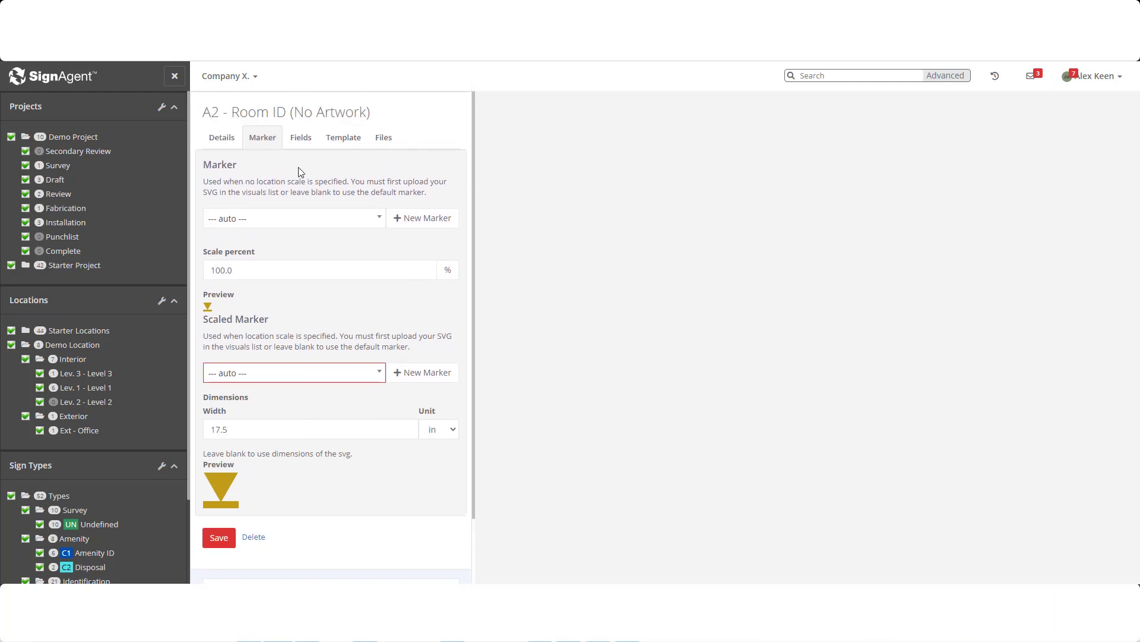
- In Fields, choose Department Name for the empty fourth message field
left_click(301, 138)
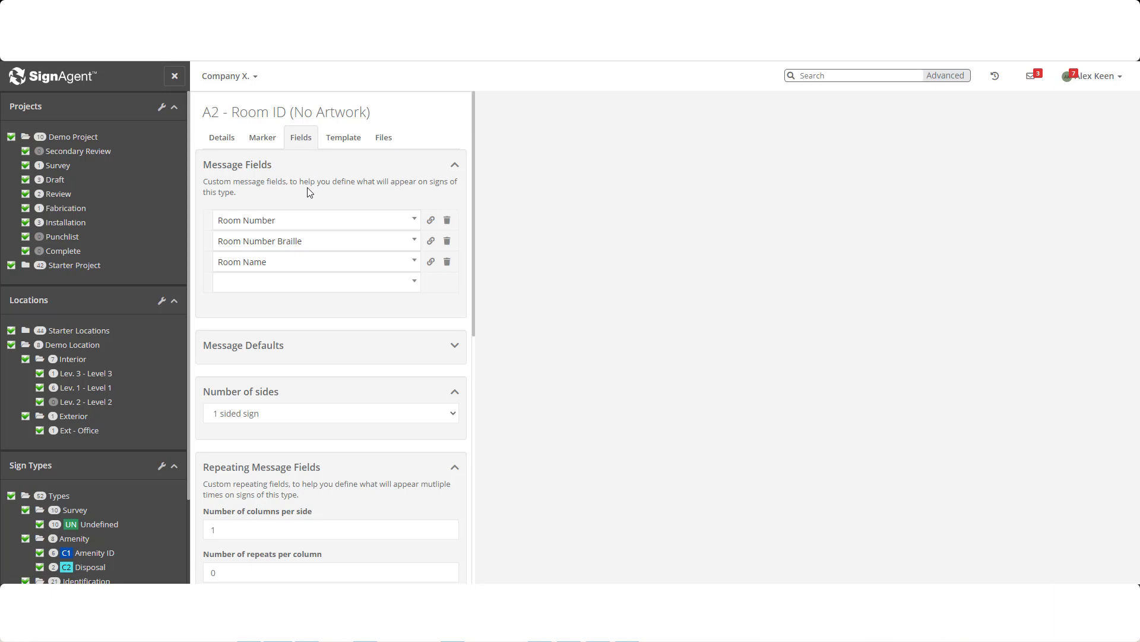
mouse_move(298, 222)
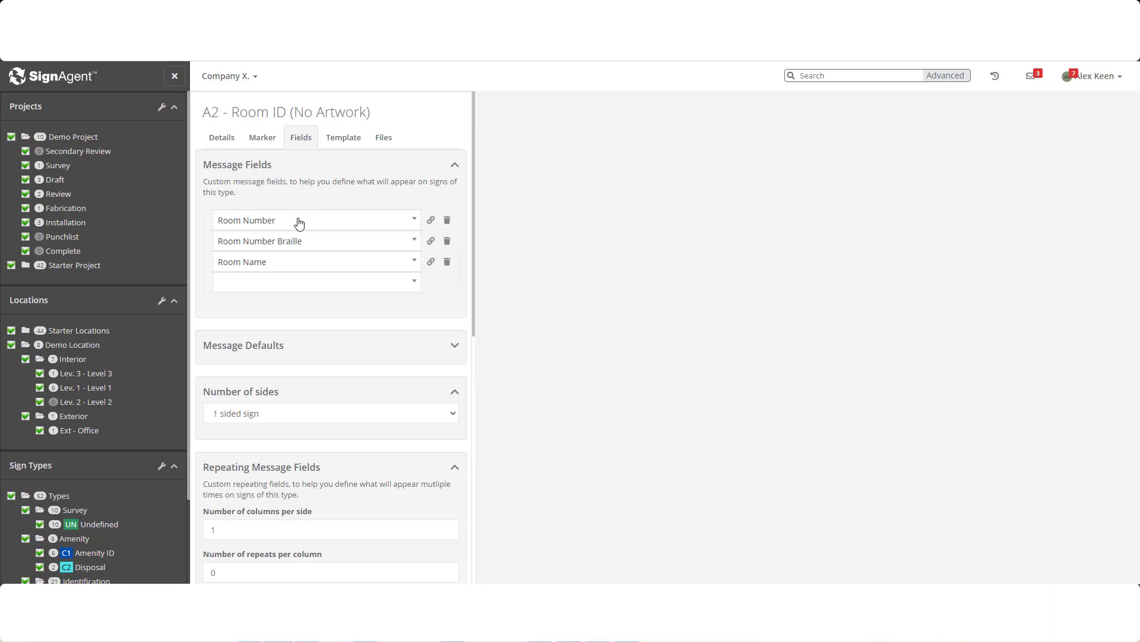
mouse_move(321, 245)
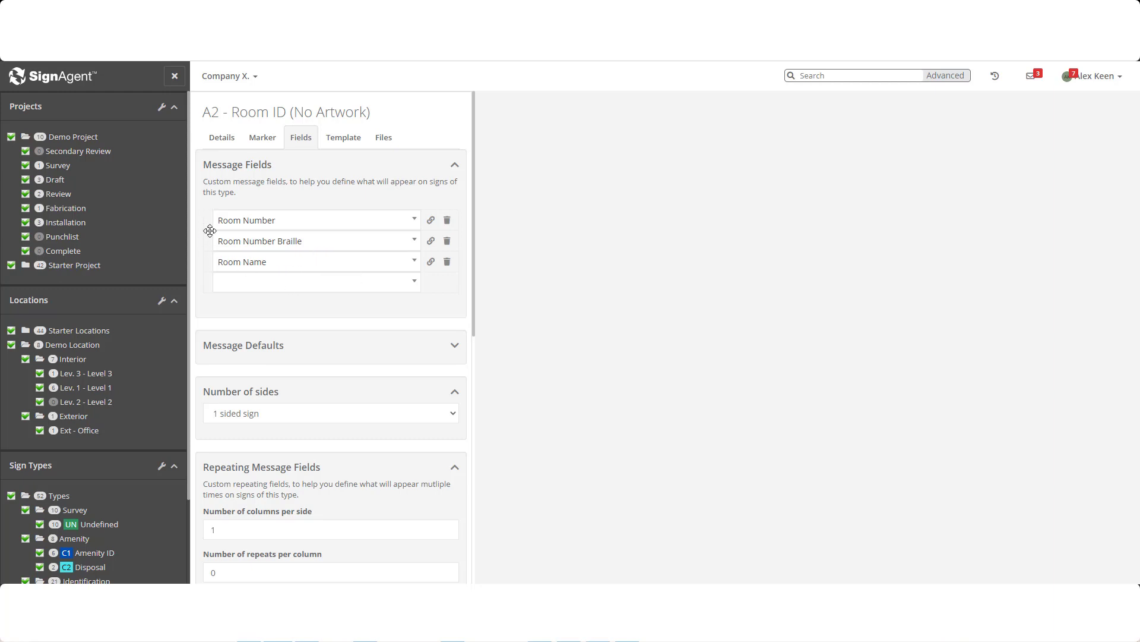
mouse_move(433, 221)
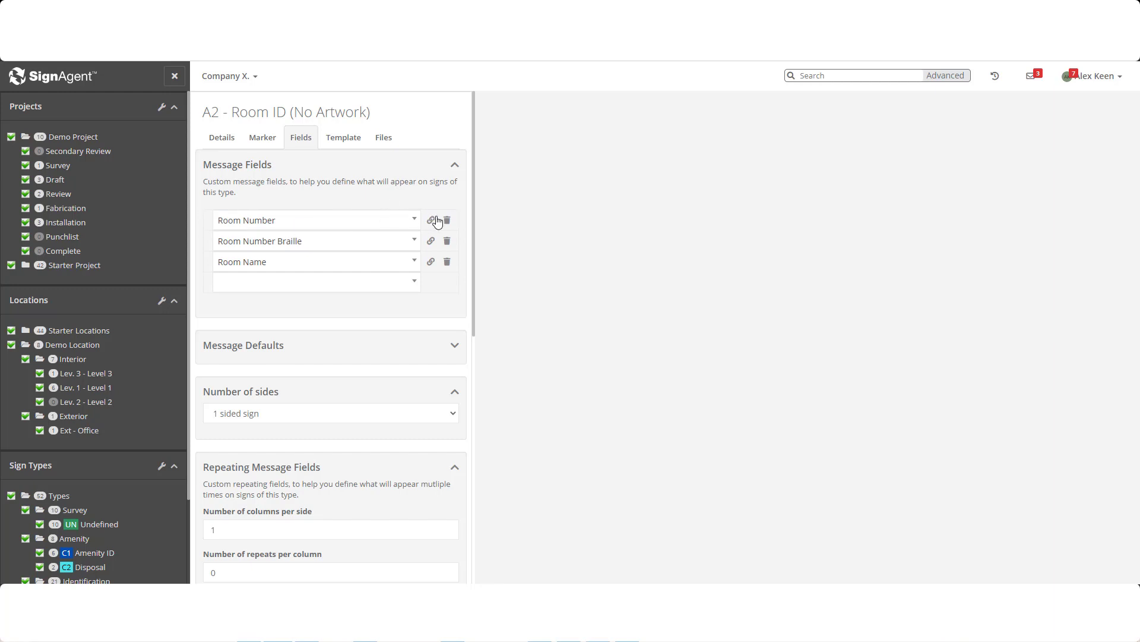
left_click(315, 283)
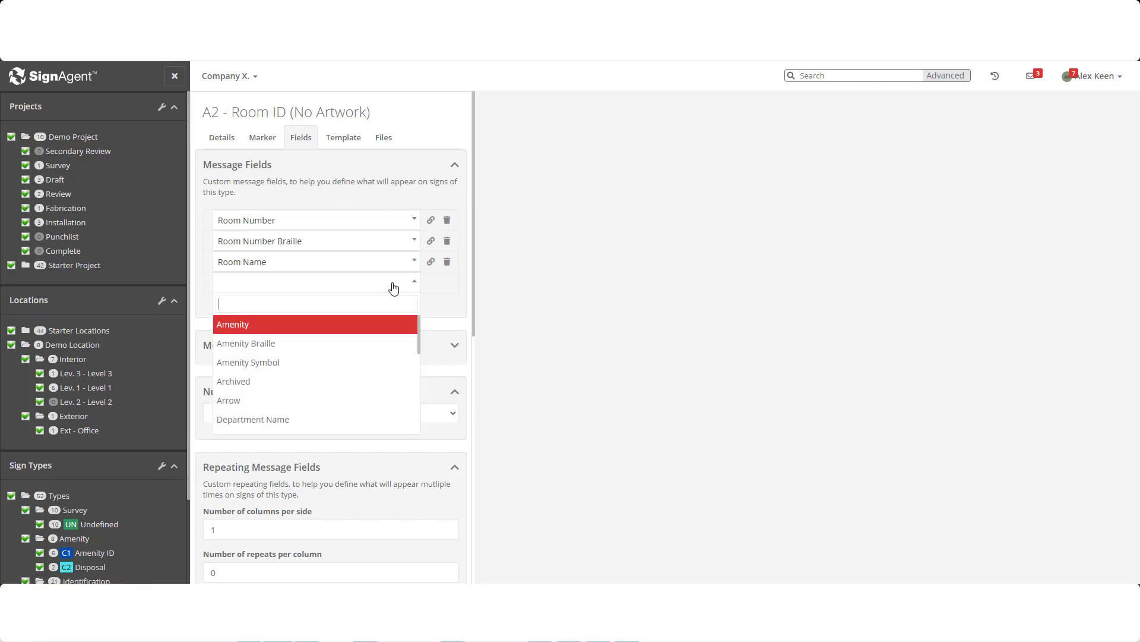
mouse_move(294, 402)
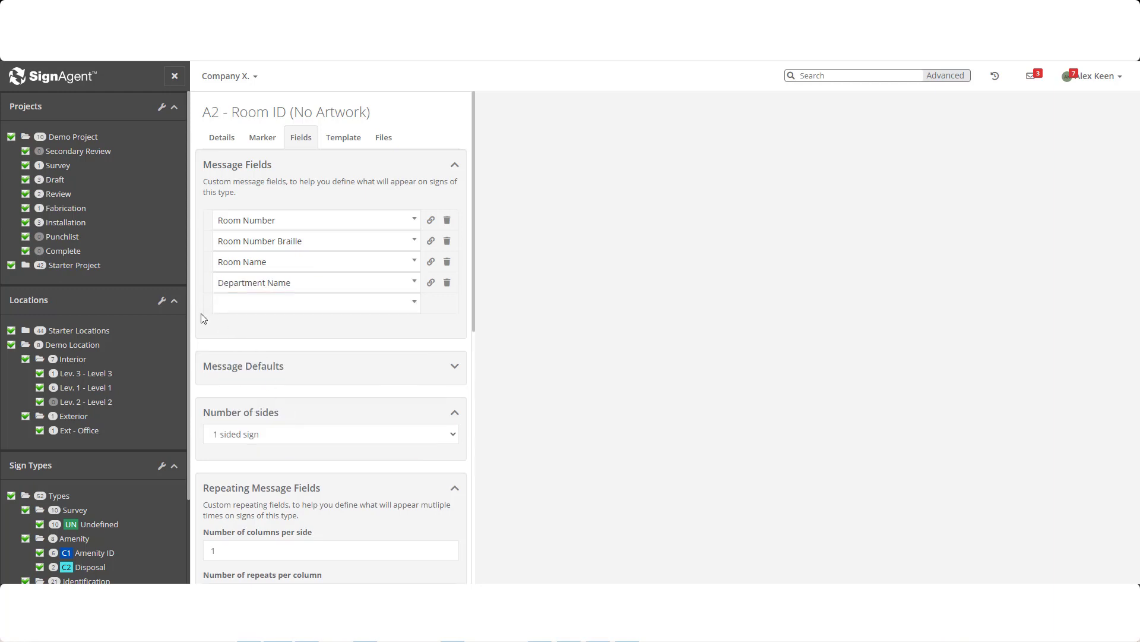
scroll("down", 3)
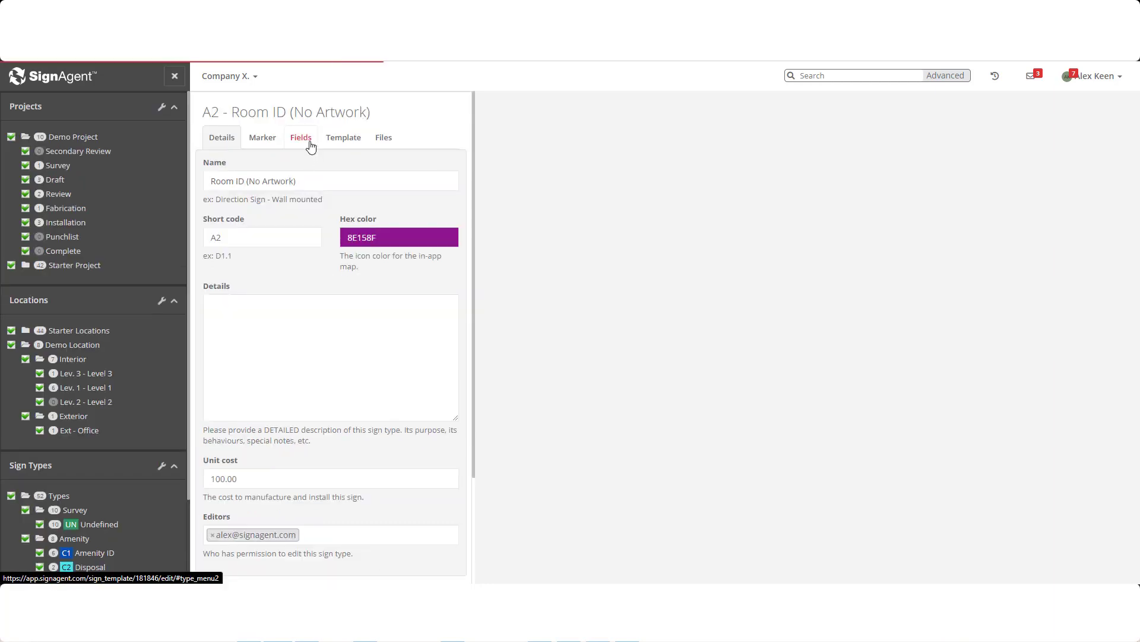
- Expand Message Defaults and enter Restroom as the Room Name default
left_click(300, 138)
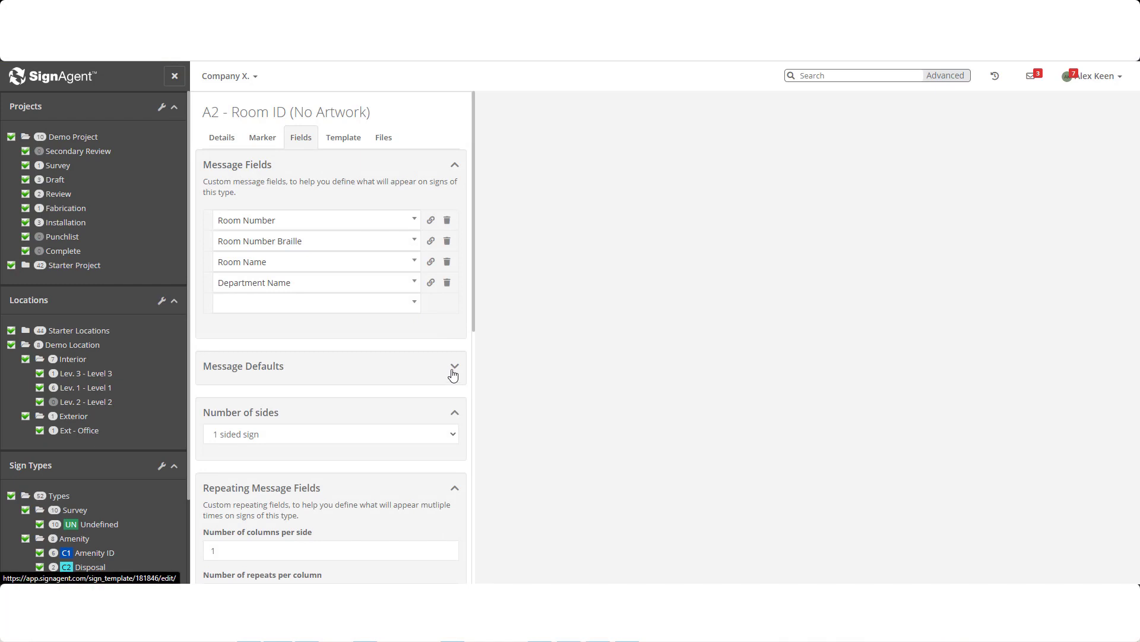
left_click(454, 366)
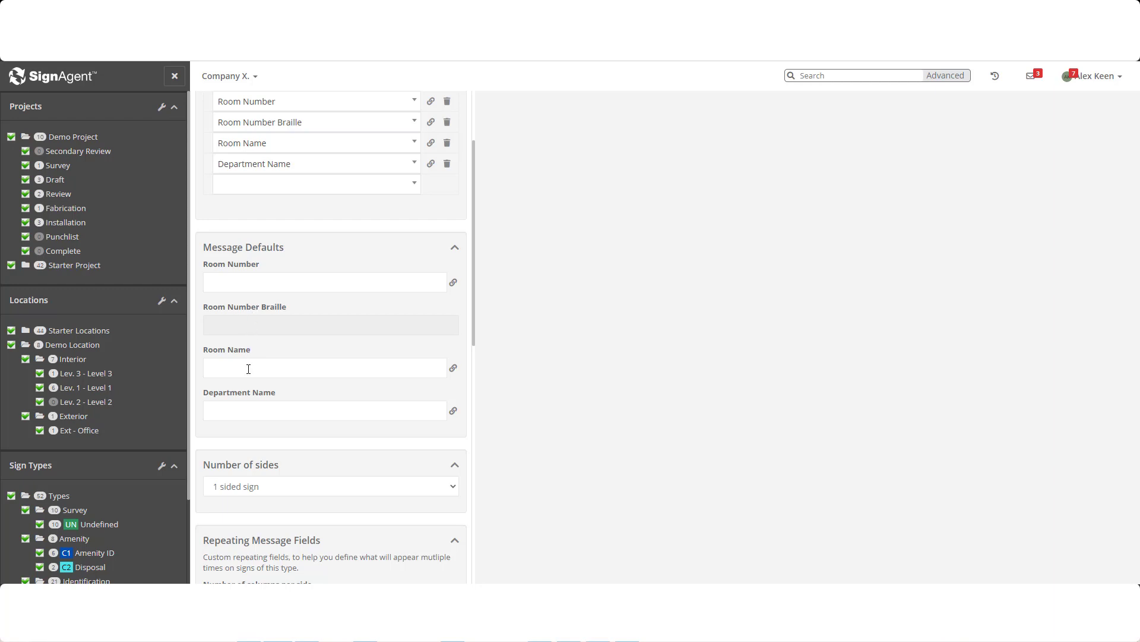
type("Restroom")
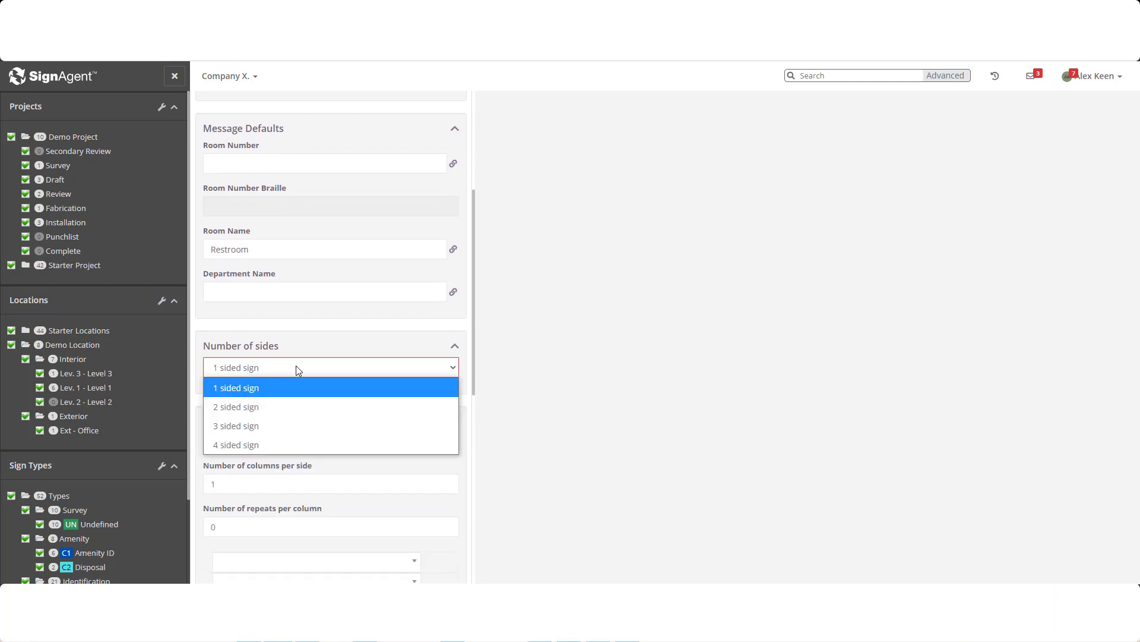
mouse_move(235, 406)
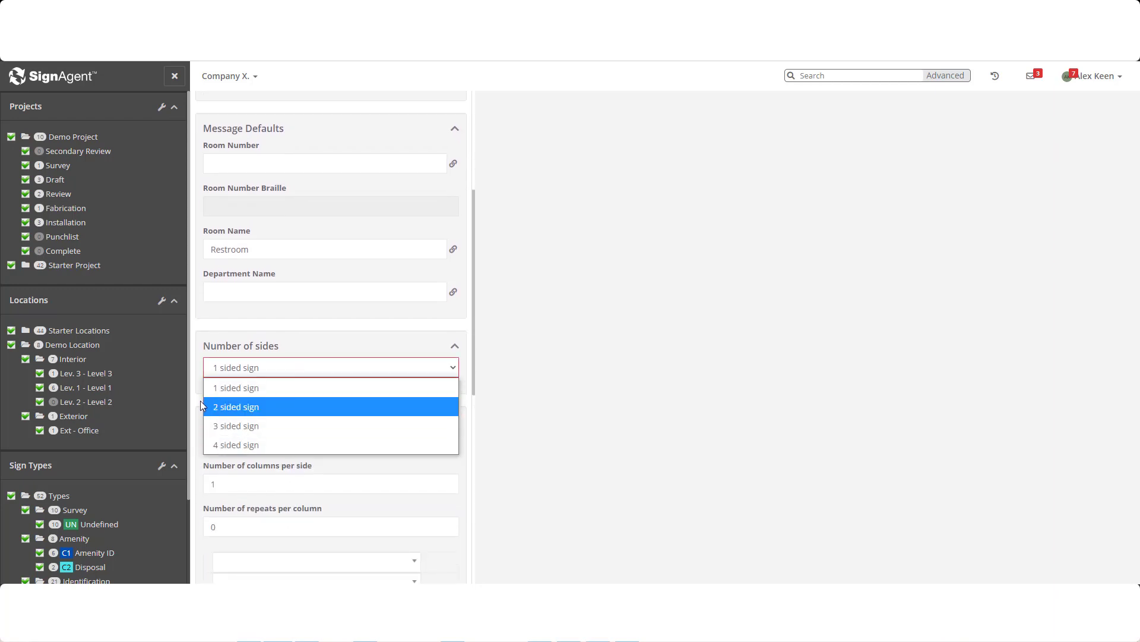
mouse_move(235, 387)
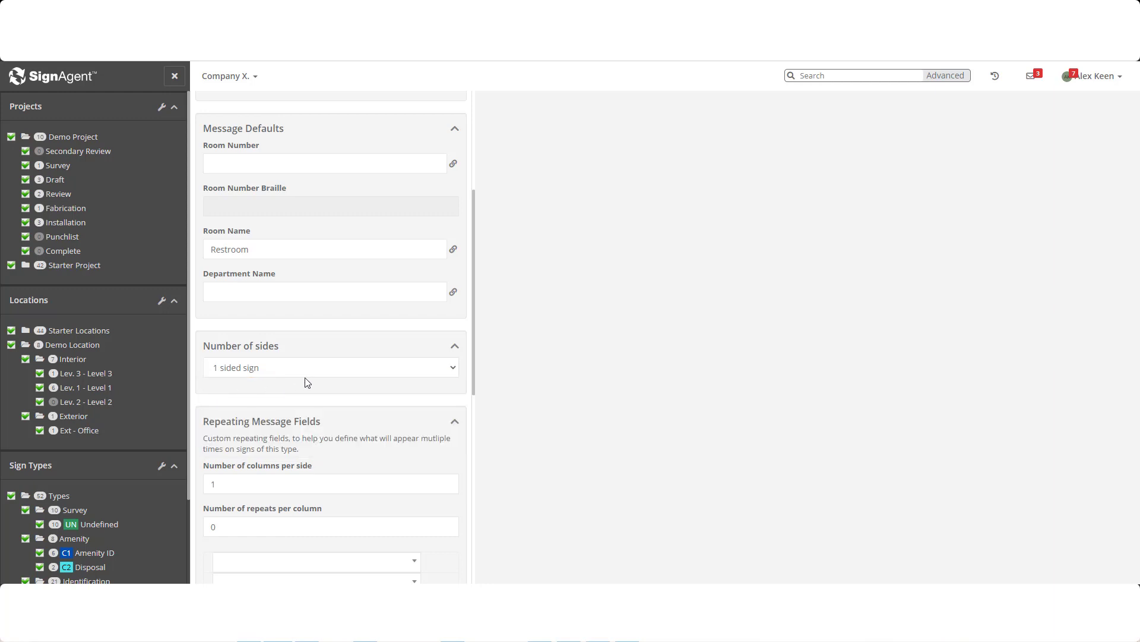
- Expand Detail Defaults for Installation Instruction, Notes and Note For Fabricator
scroll("down", 3)
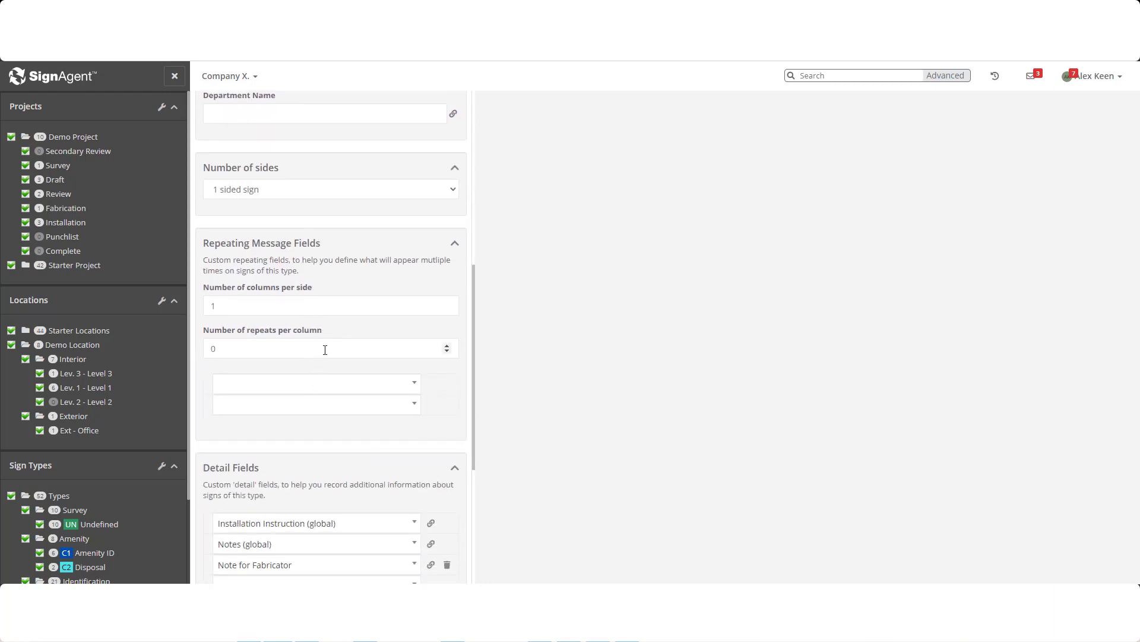
scroll("down", 3)
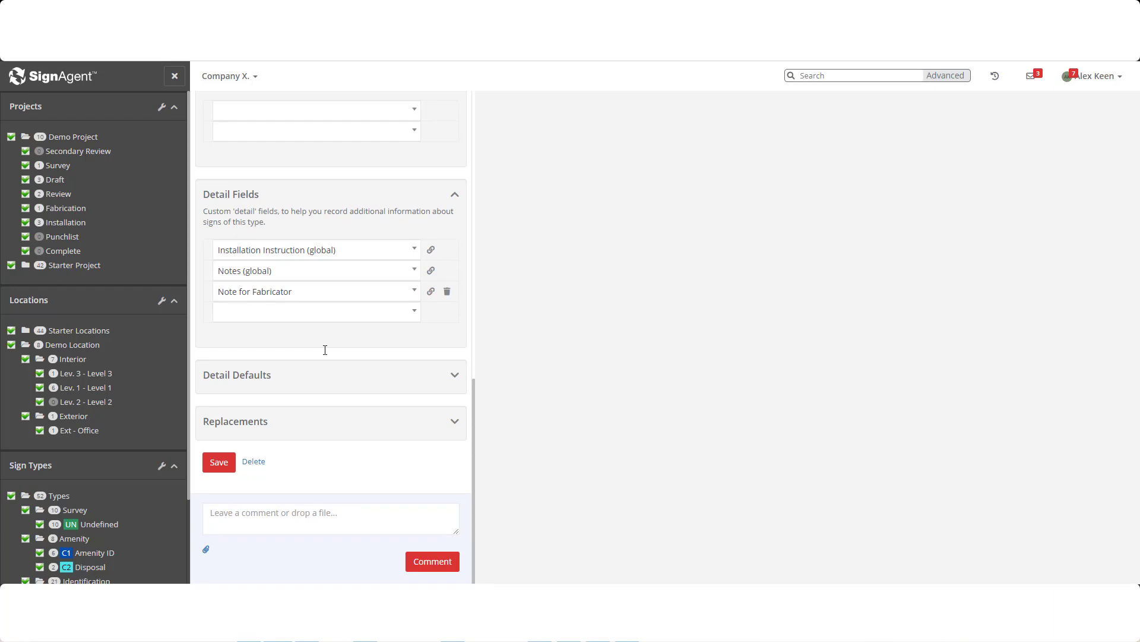
mouse_move(336, 347)
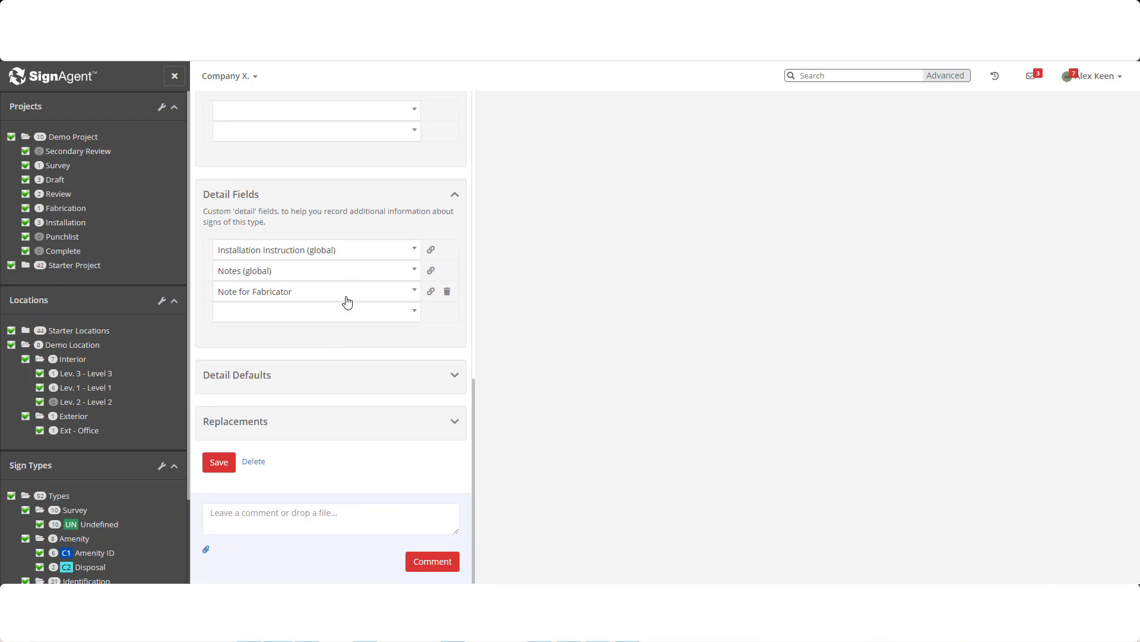
mouse_move(347, 302)
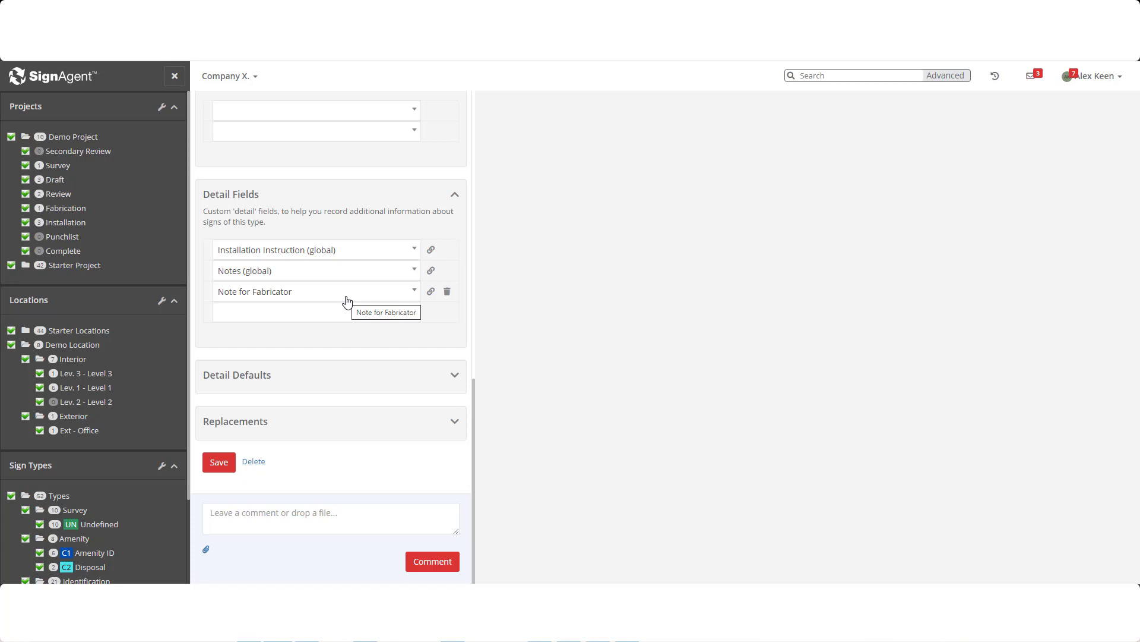
mouse_move(347, 313)
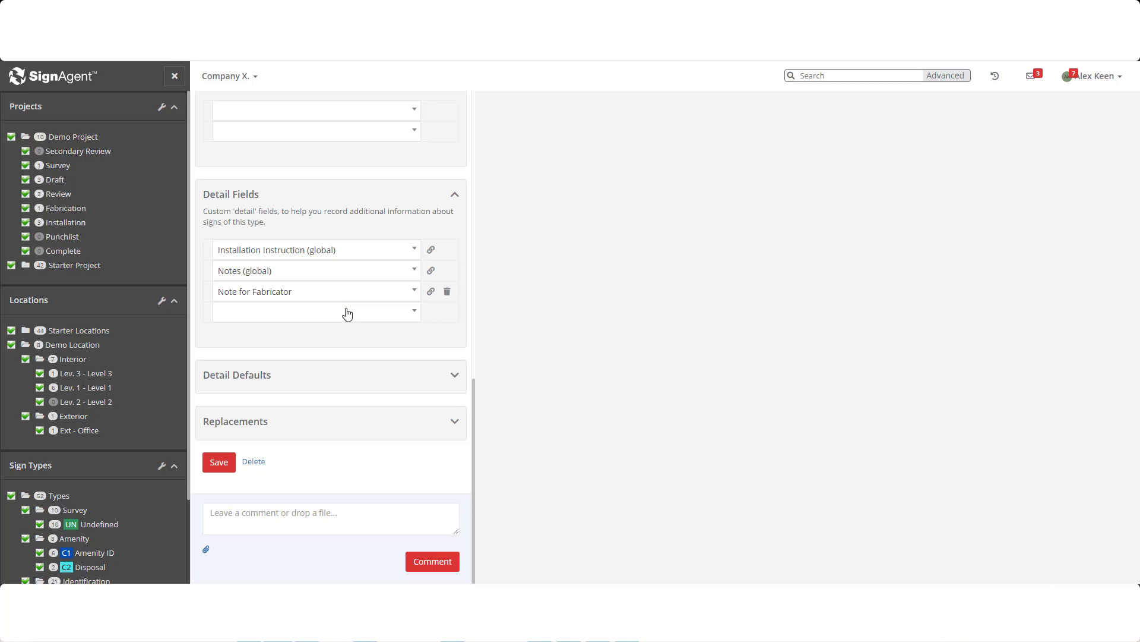
mouse_move(456, 374)
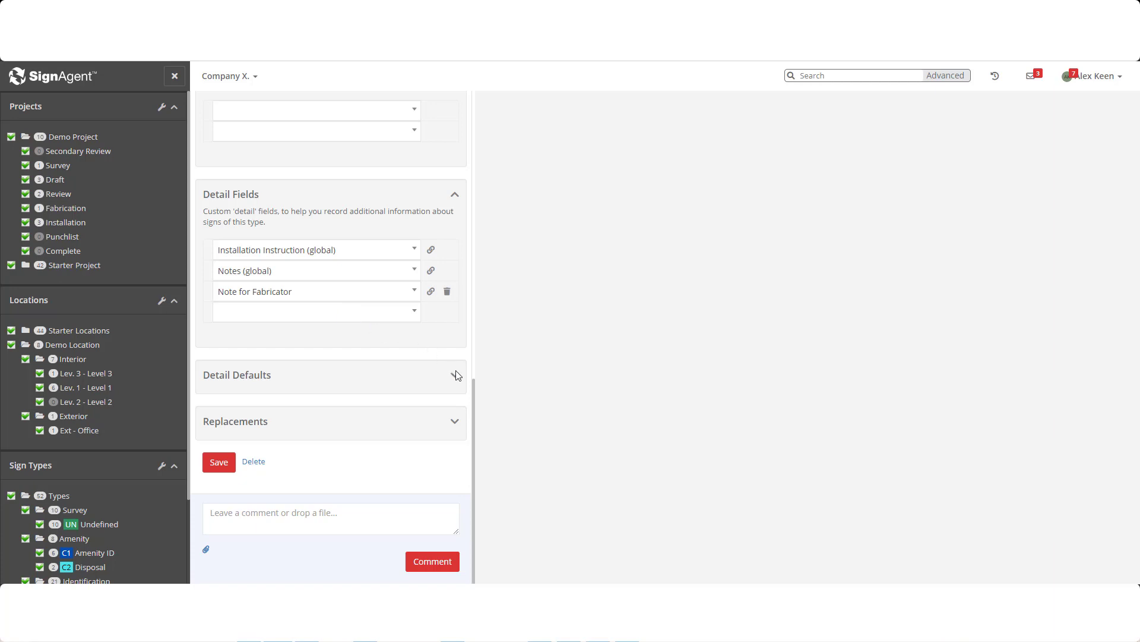
left_click(455, 374)
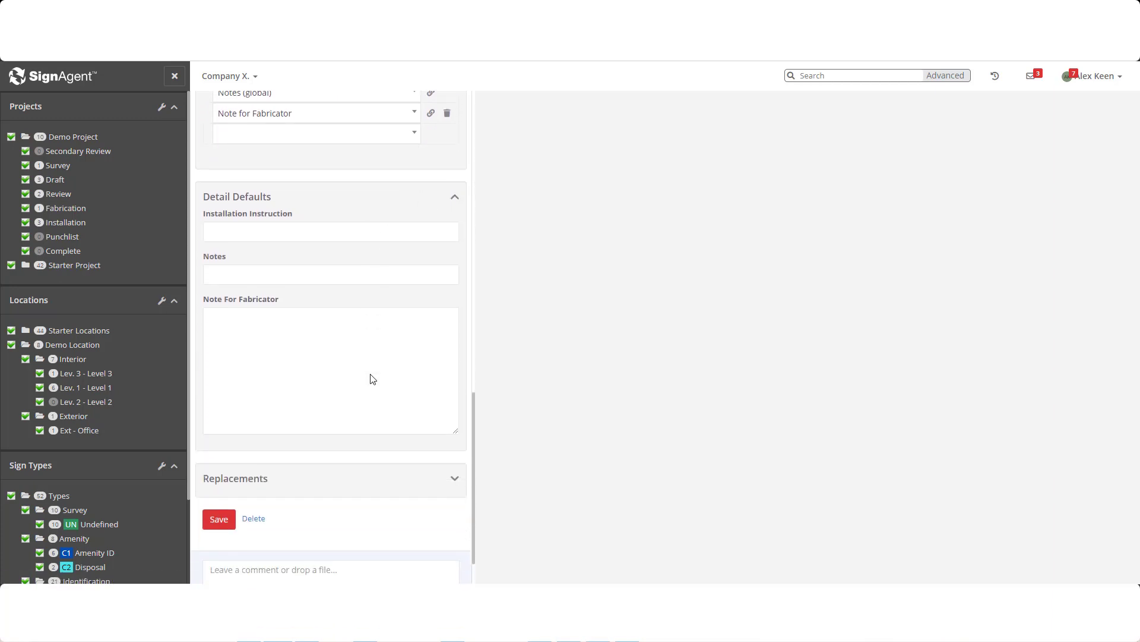
scroll("up", 3)
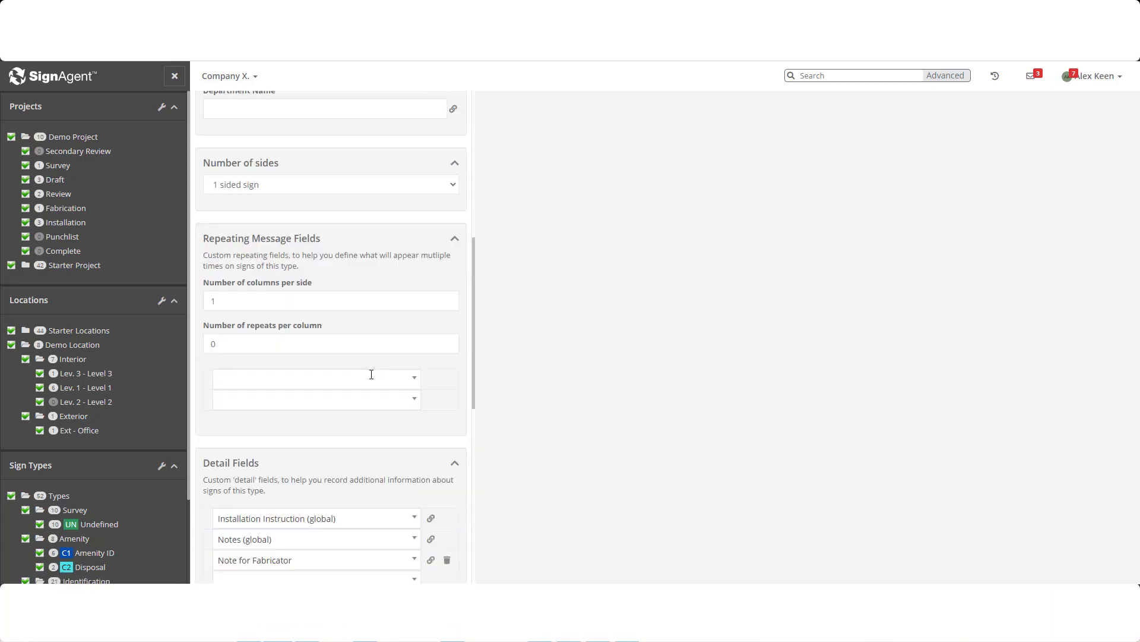
- Review the Template and Files tabs and save the A2 sign type with A21.pdf attached
left_click(343, 138)
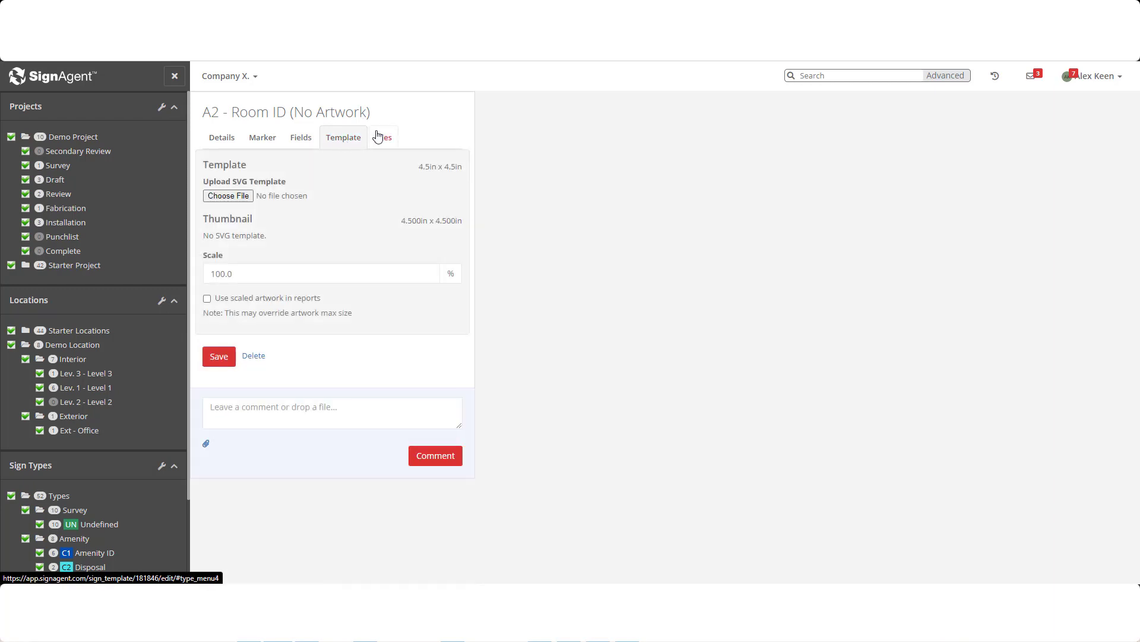
left_click(382, 138)
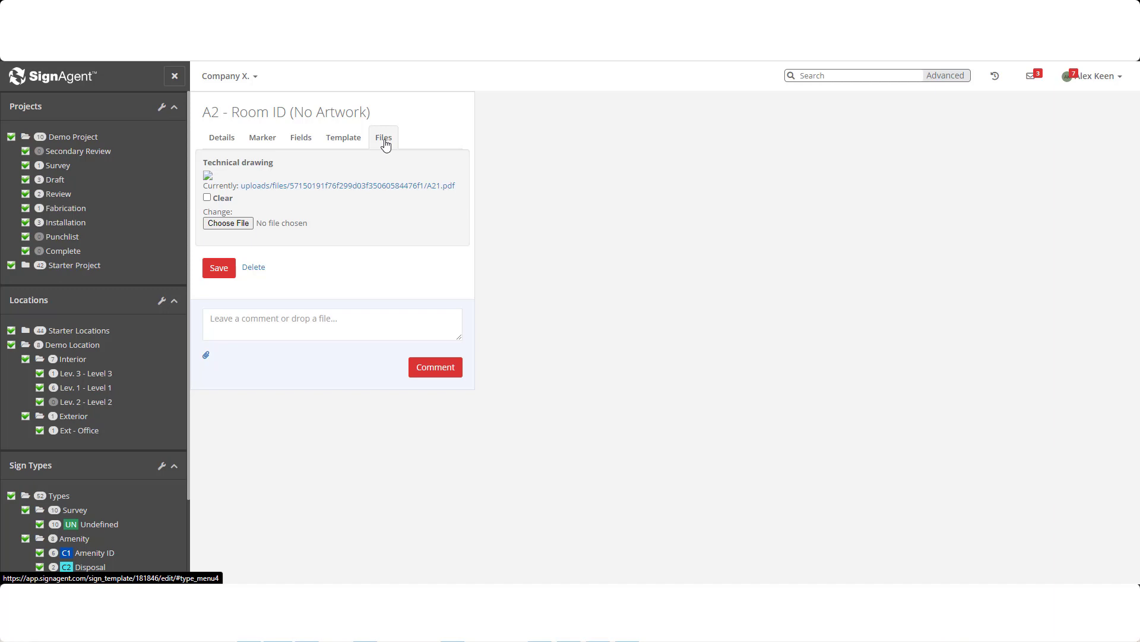
mouse_move(353, 171)
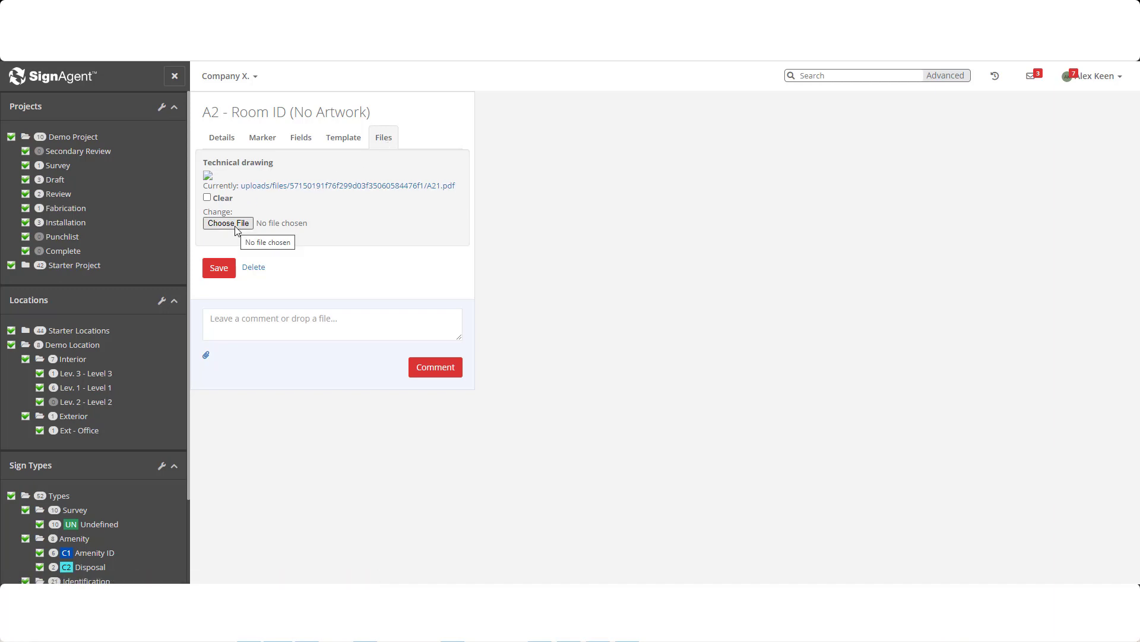
mouse_move(225, 278)
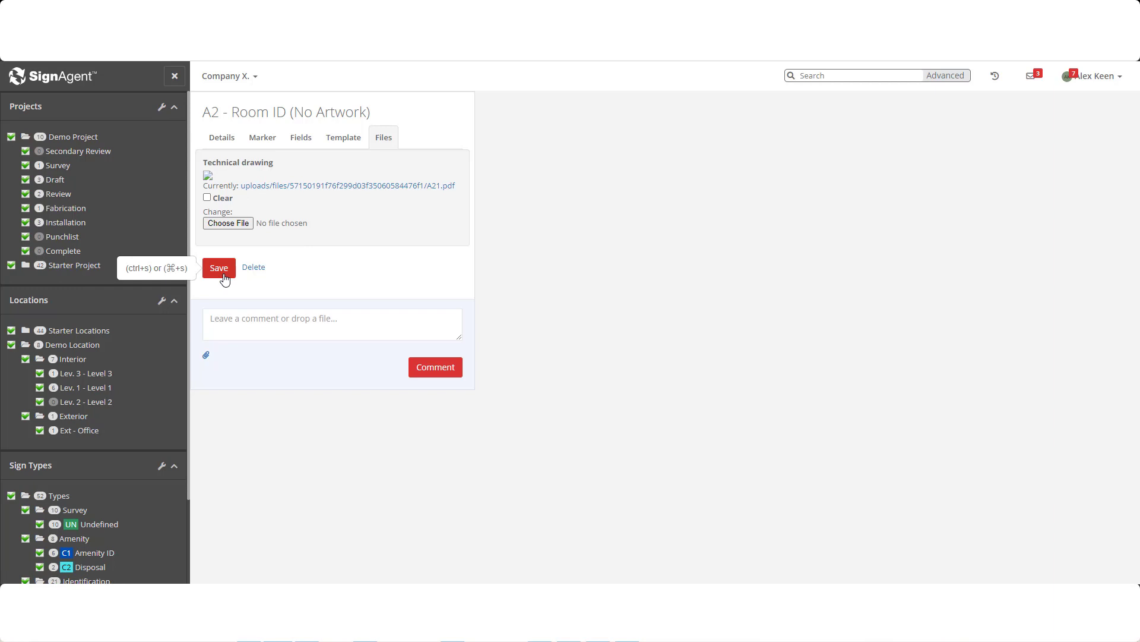
left_click(218, 268)
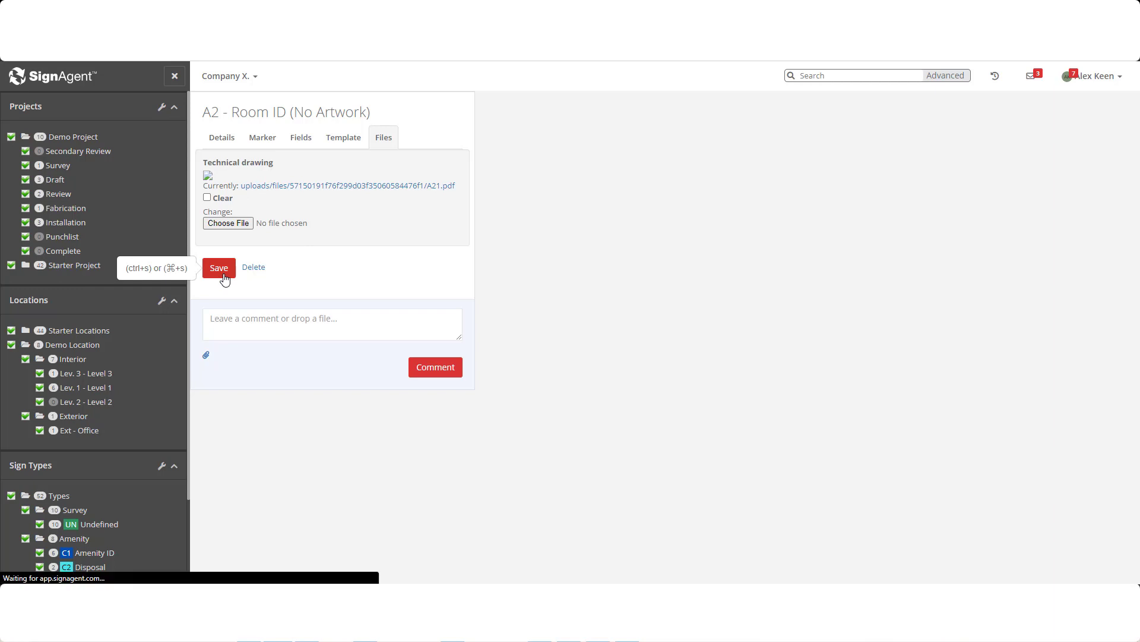
- Choose Manage Fields from the Company X. menu and browse the Sign Fields list
left_click(227, 76)
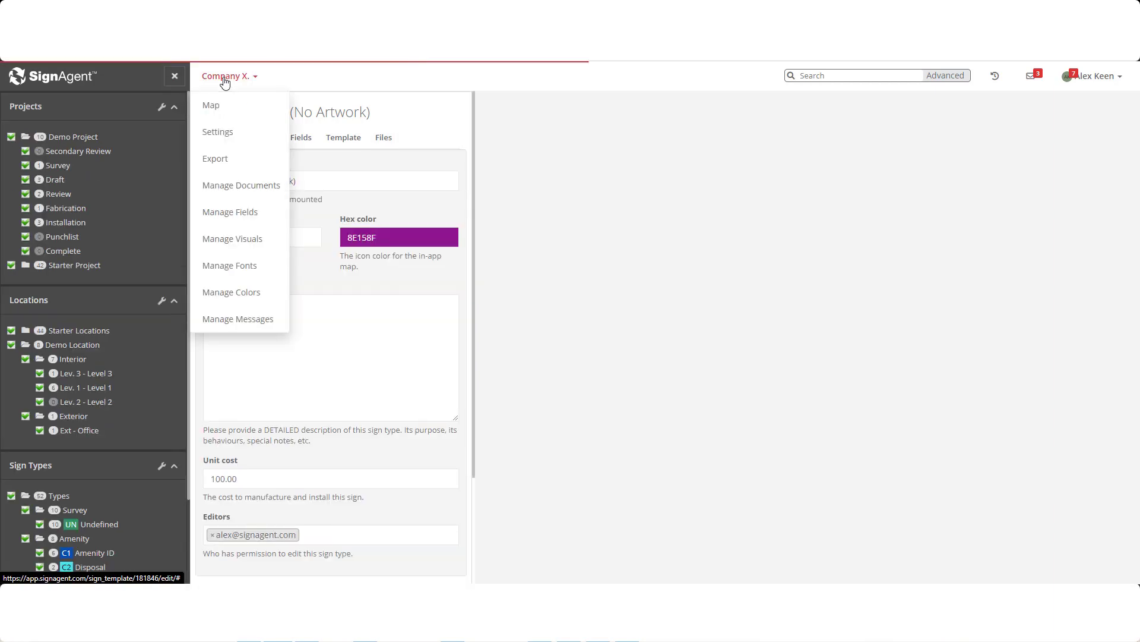
mouse_move(231, 211)
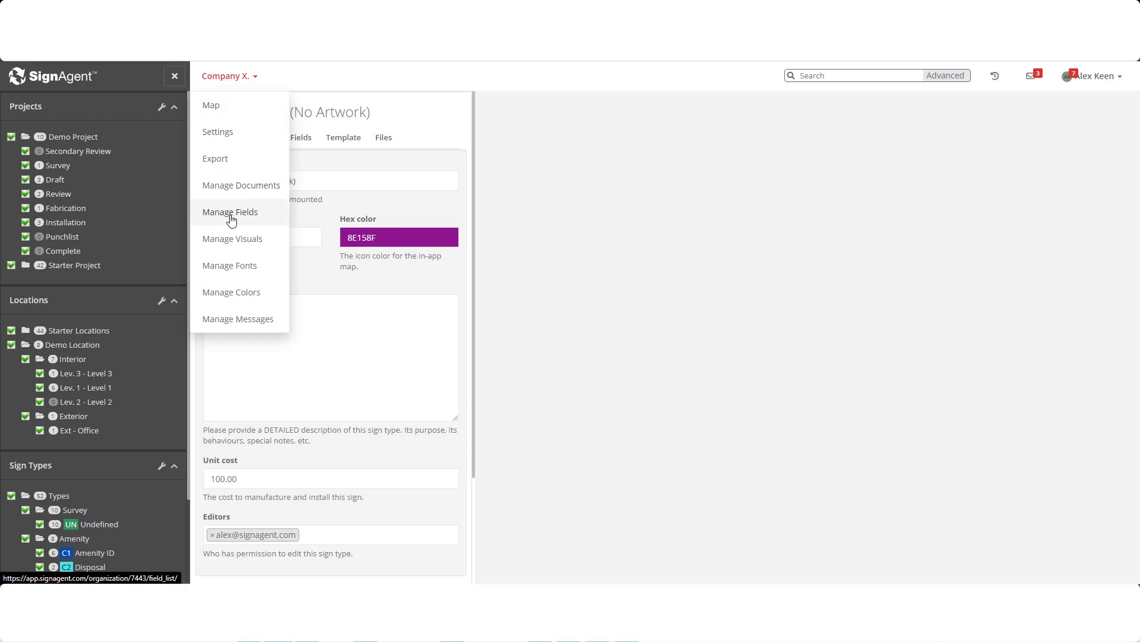
left_click(231, 212)
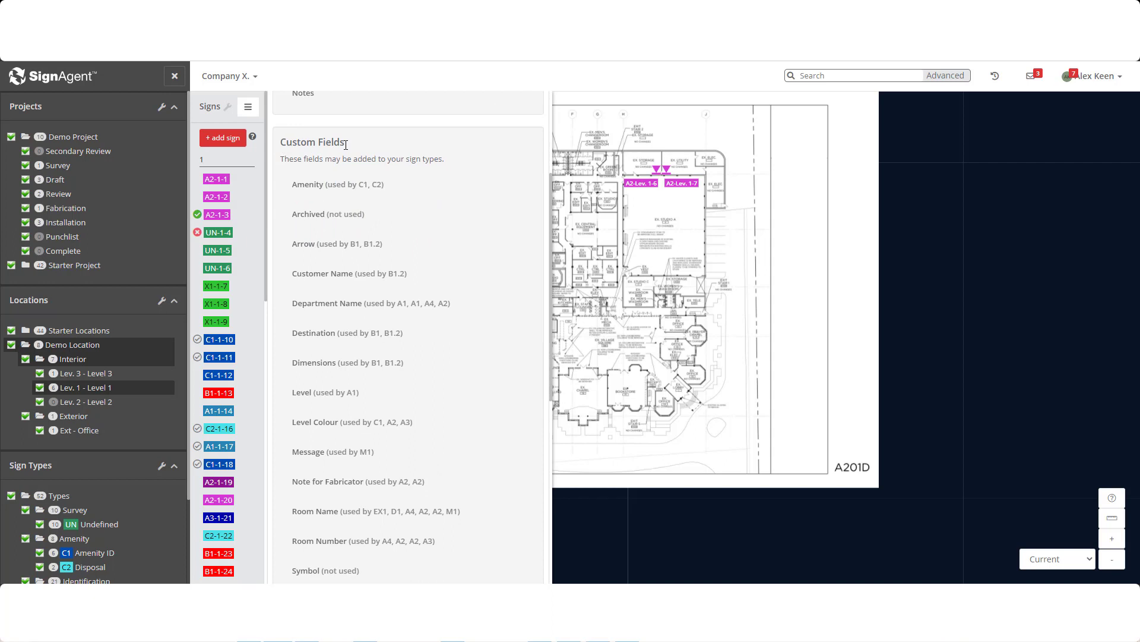
scroll("down", 3)
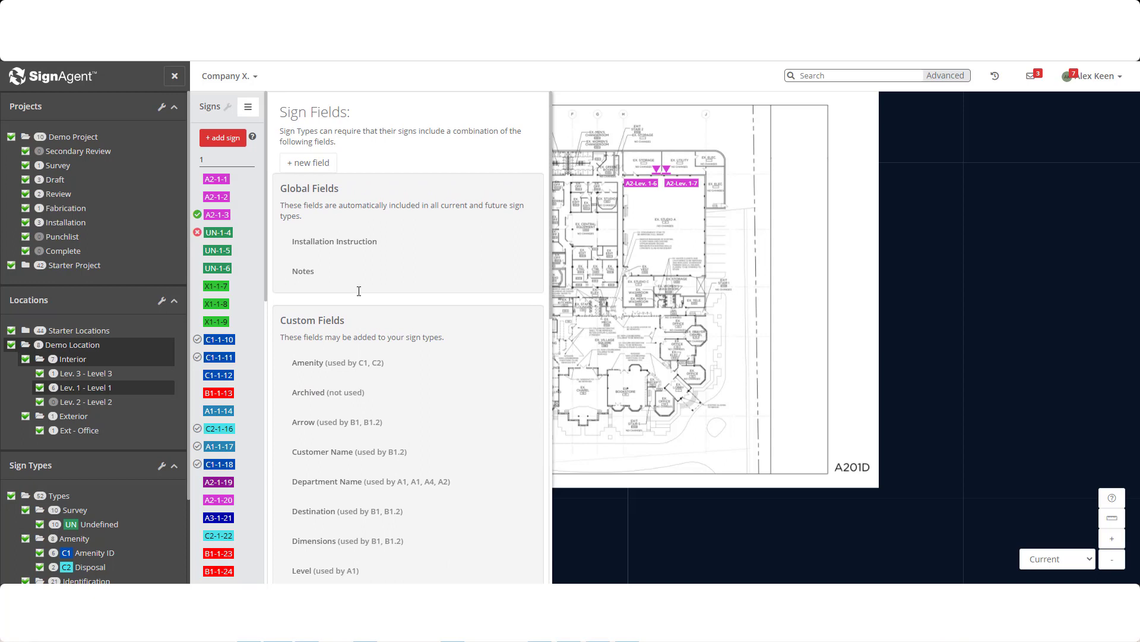
mouse_move(311, 171)
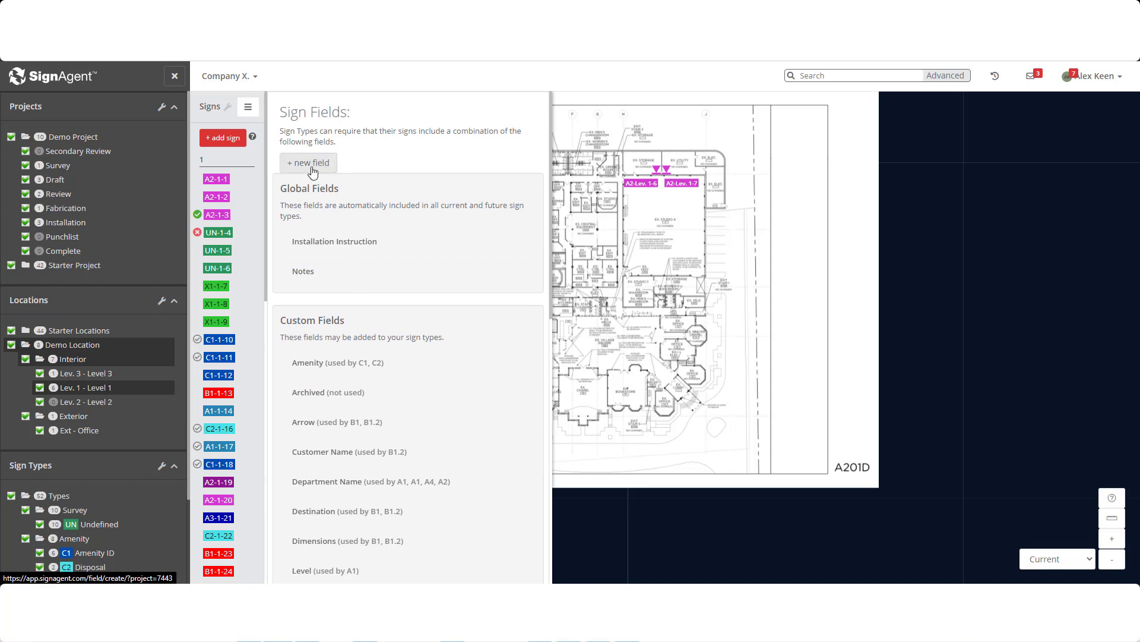
- Create a new sign field named Operating Hours in the Message-related Fields group
left_click(307, 162)
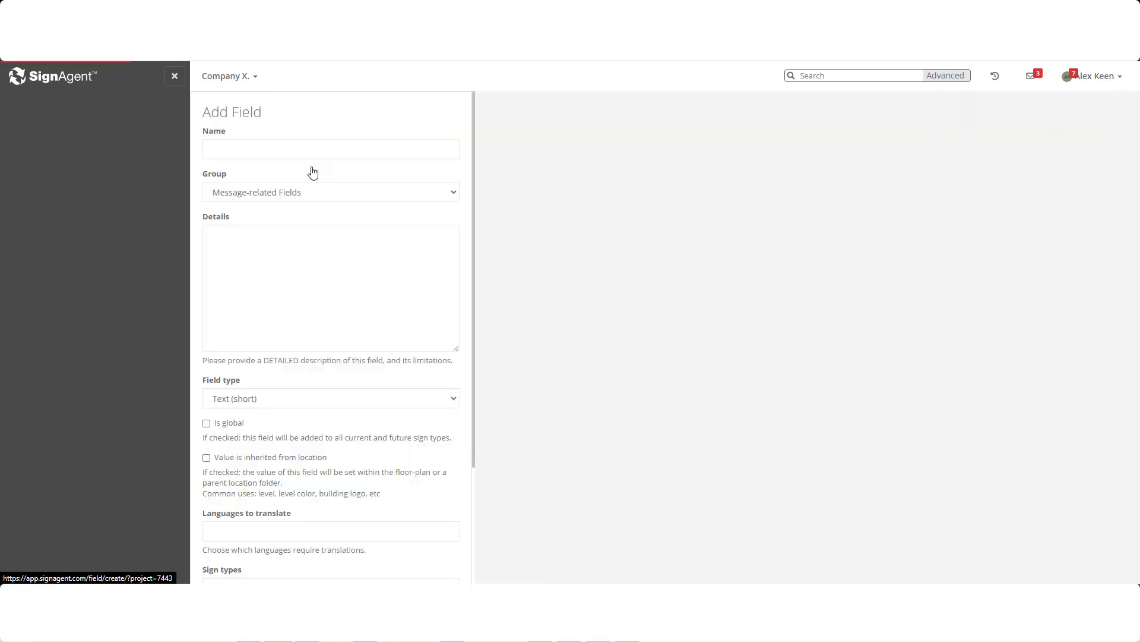
left_click(331, 149)
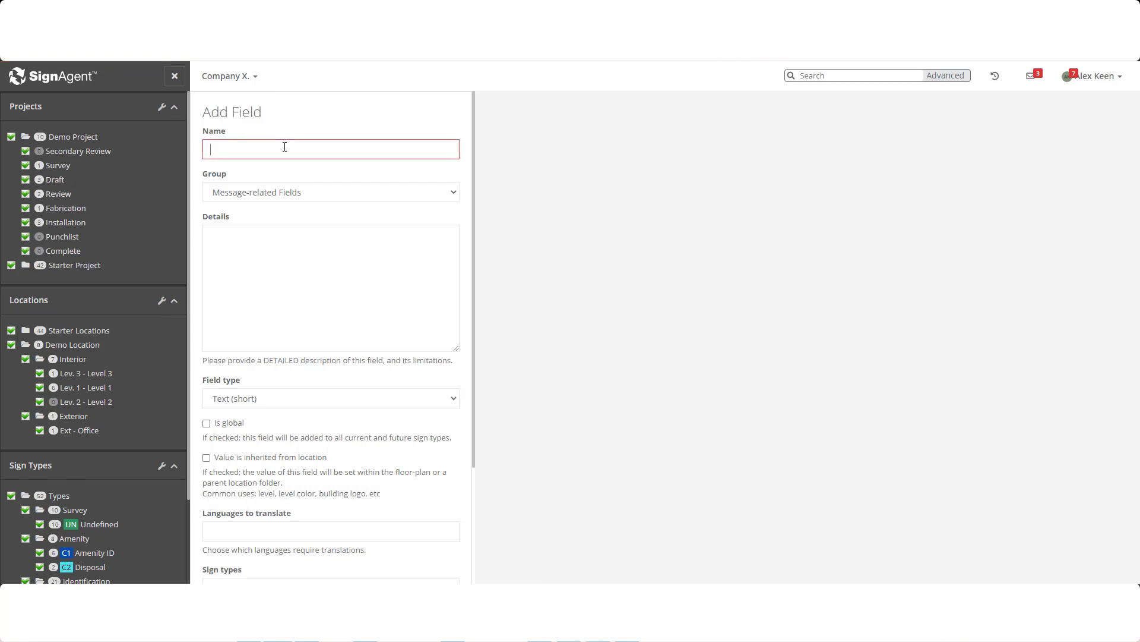
type("Operating Ho")
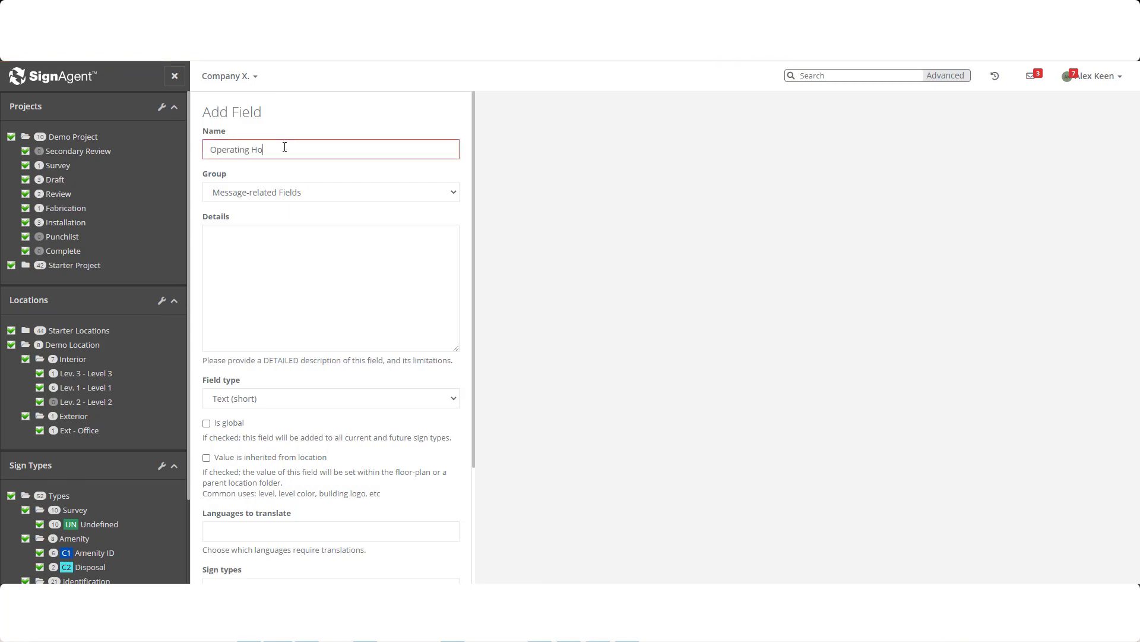
type("urs")
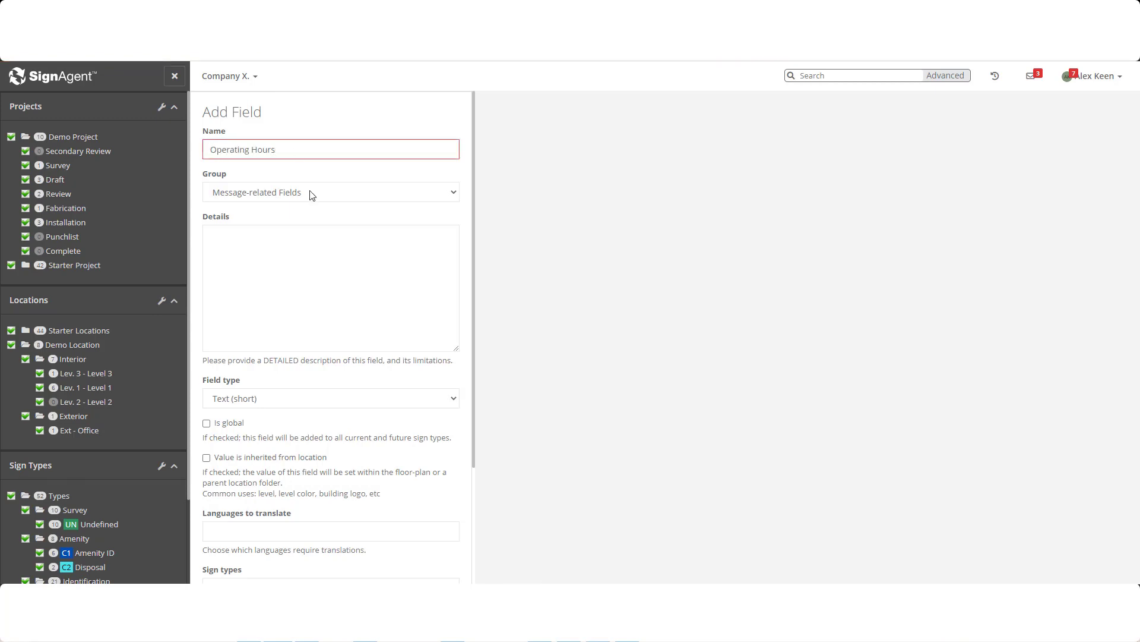
left_click(330, 193)
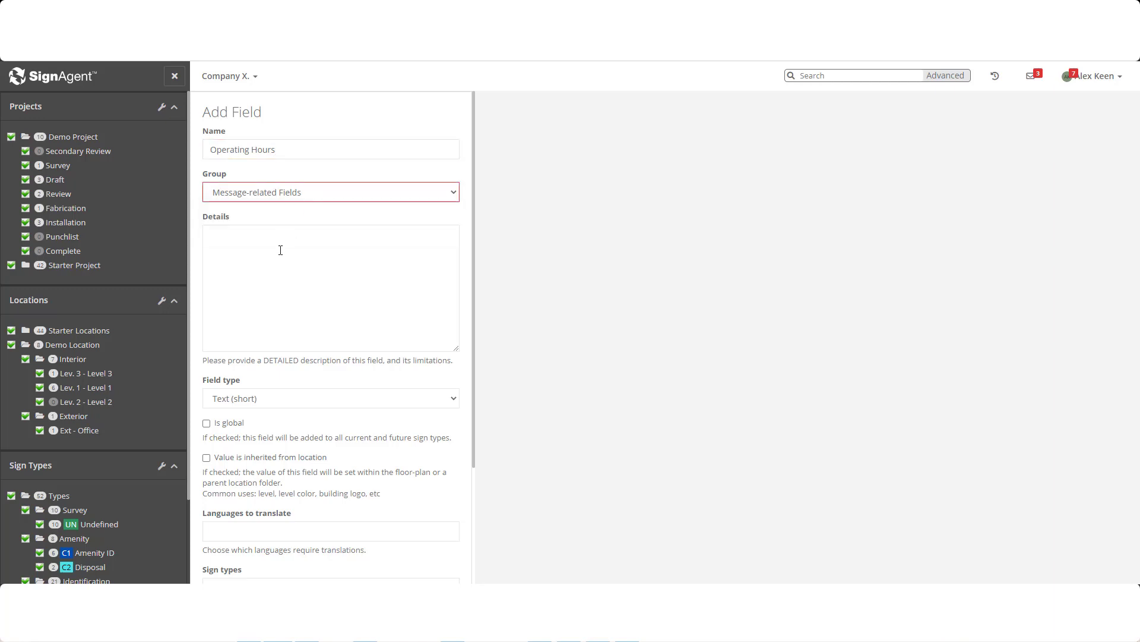
- Set Operating Hours to field type Text (long), assign sign type A2, and save the field
scroll("down", 3)
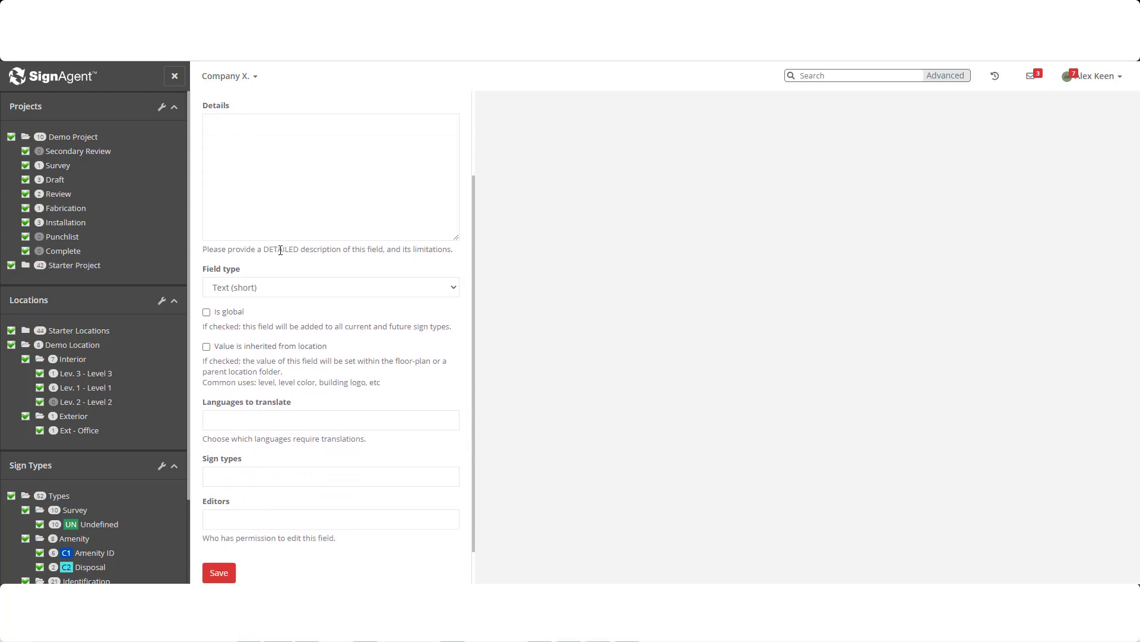
left_click(330, 279)
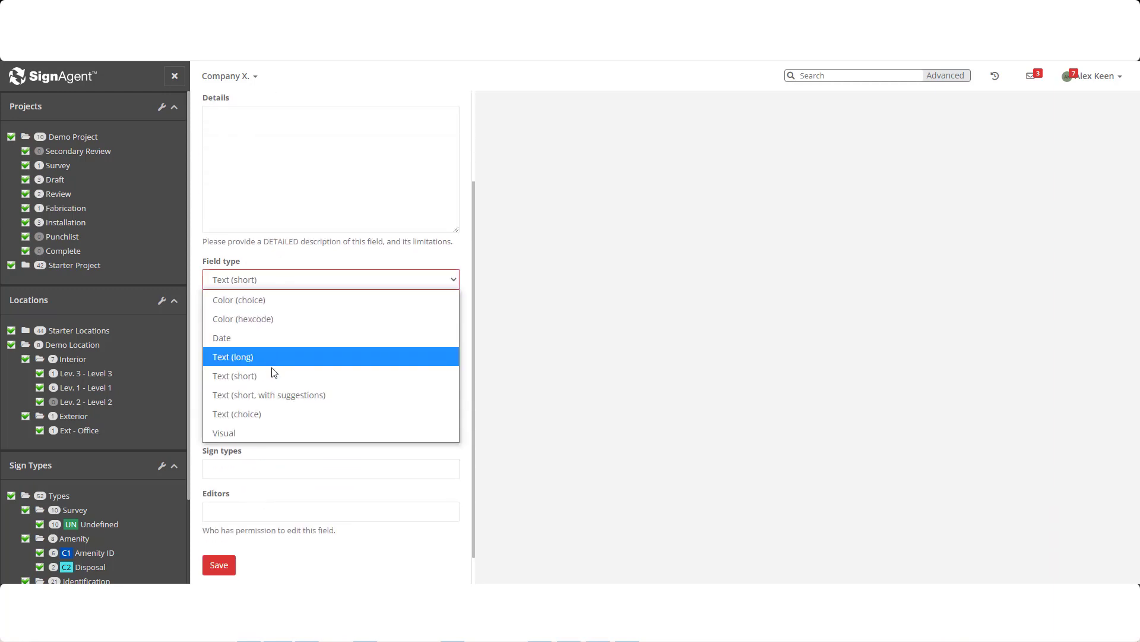
mouse_move(255, 438)
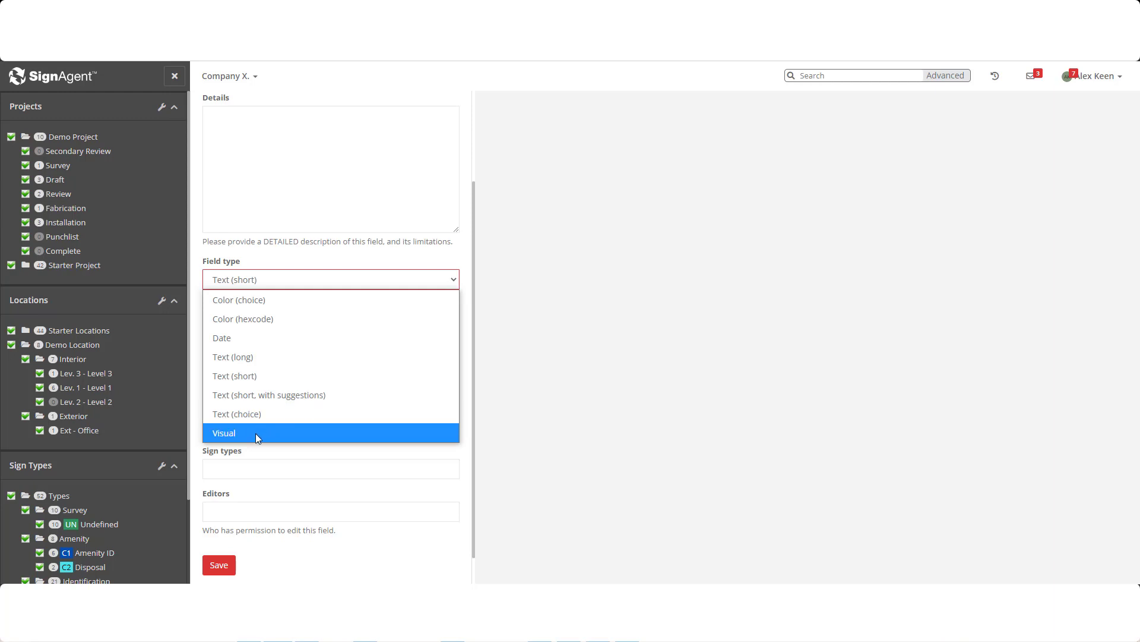
mouse_move(259, 372)
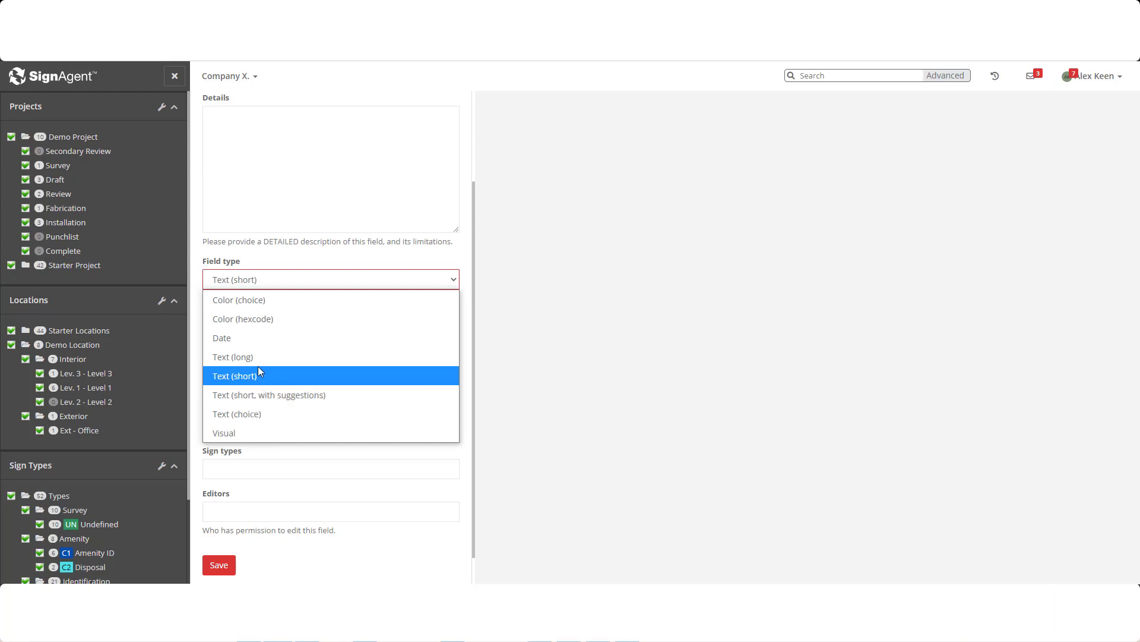
left_click(233, 357)
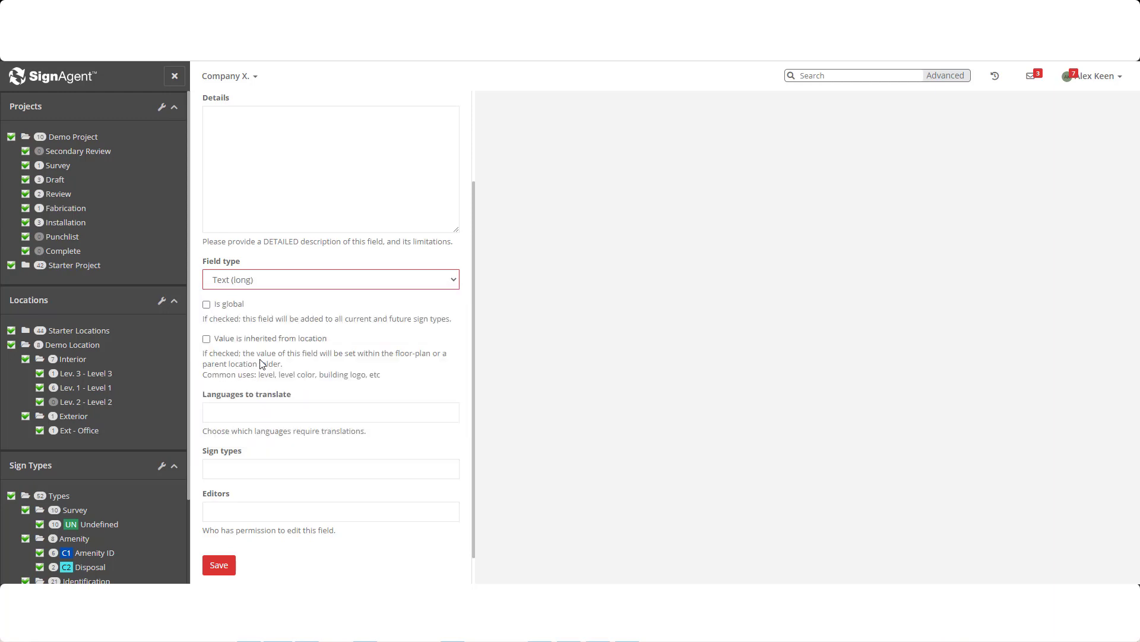
mouse_move(263, 358)
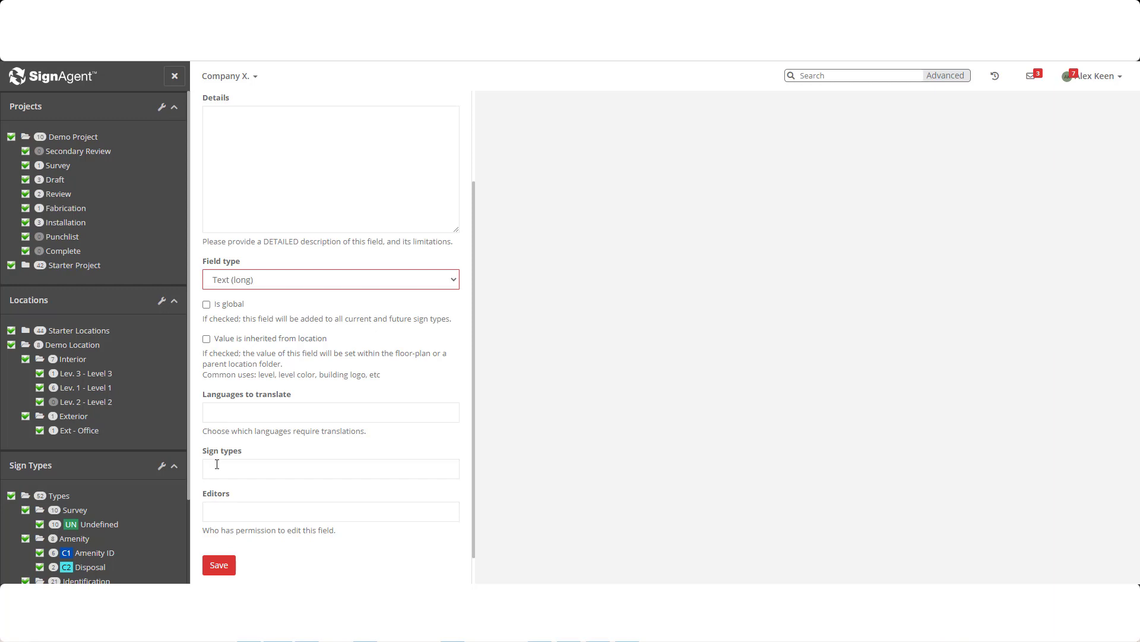
left_click(330, 468)
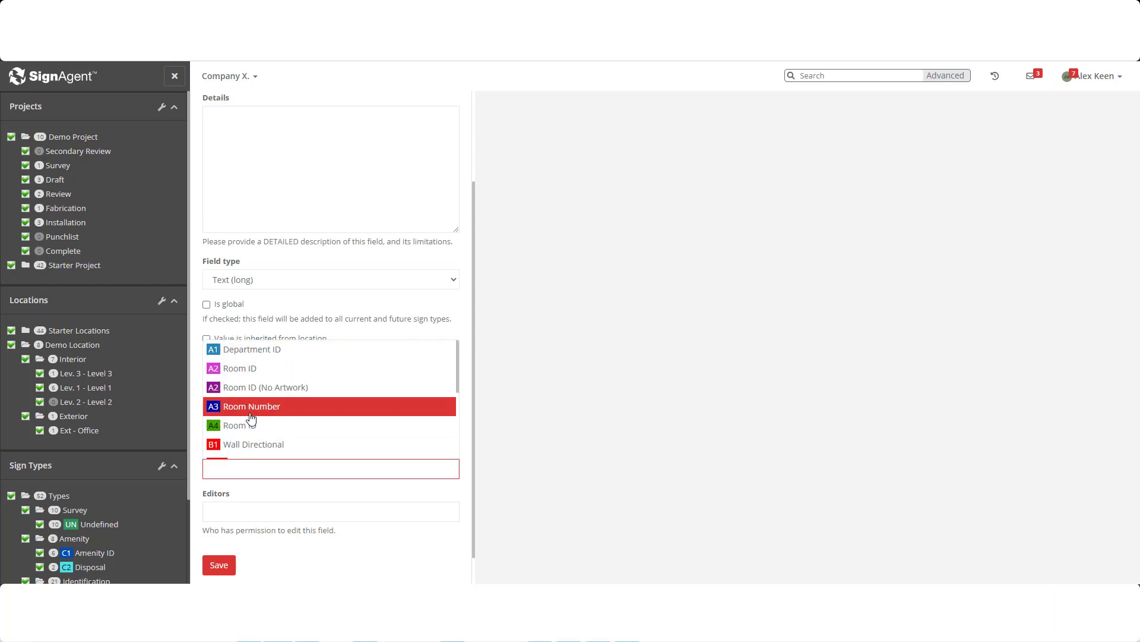
left_click(265, 368)
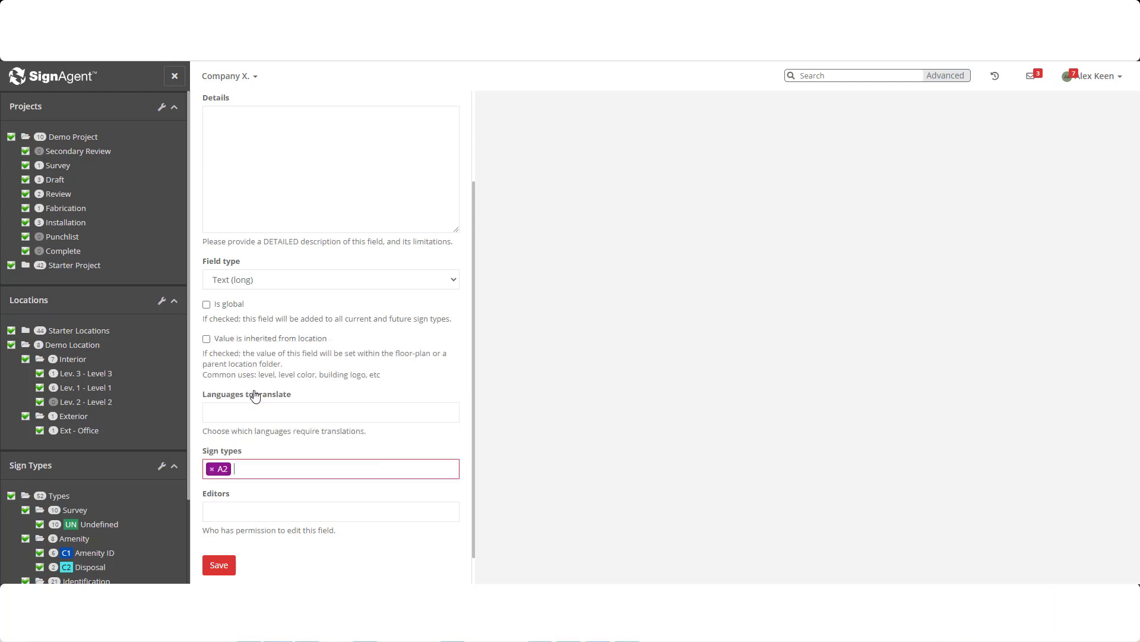
left_click(219, 565)
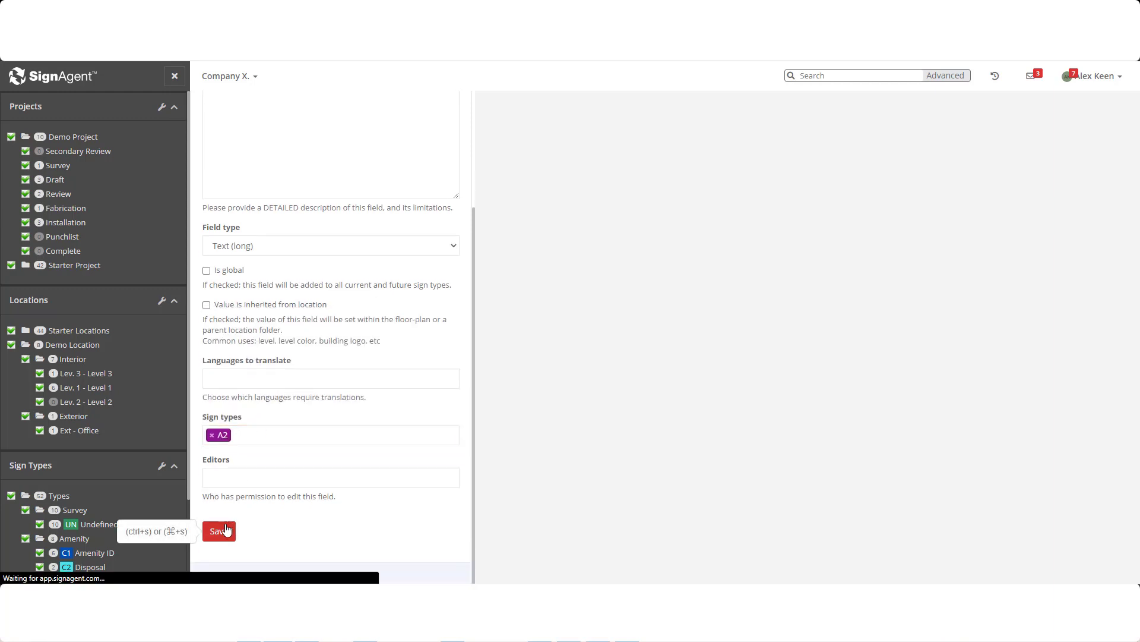
left_click(218, 530)
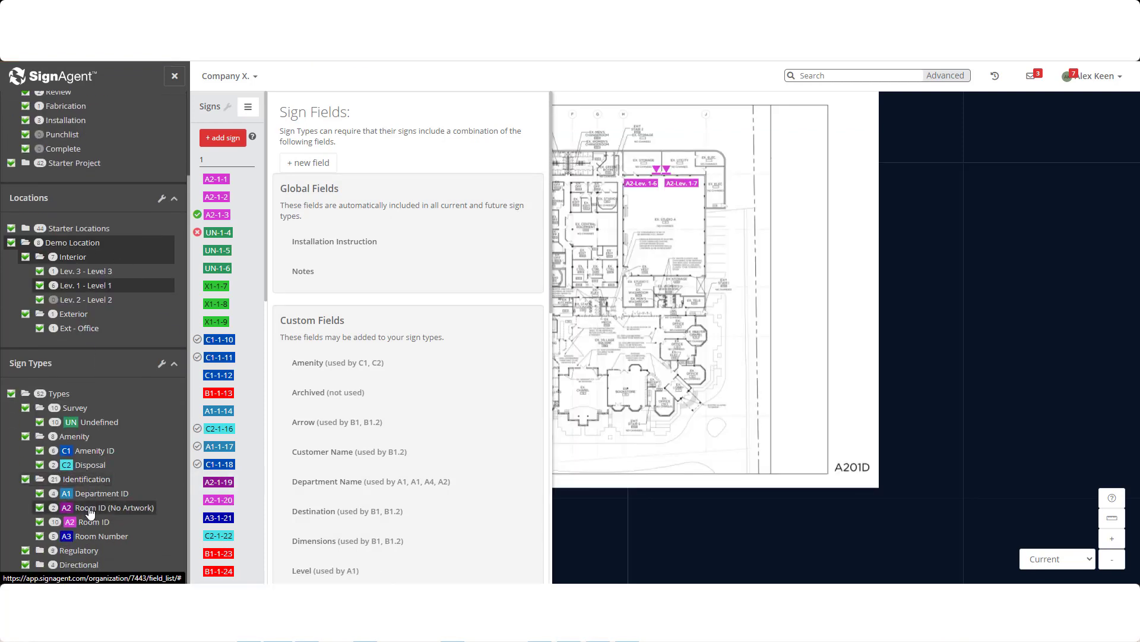
- View the A2 Room ID (No Artwork) message fields, now listing Operating Hours after Department Name
left_click(114, 508)
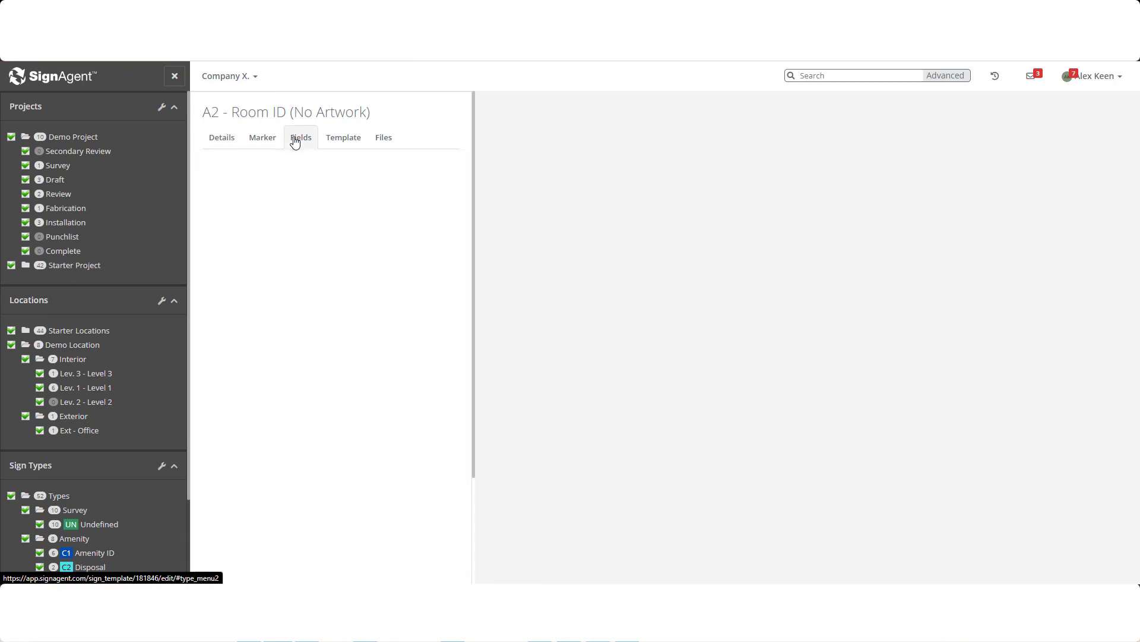
left_click(300, 137)
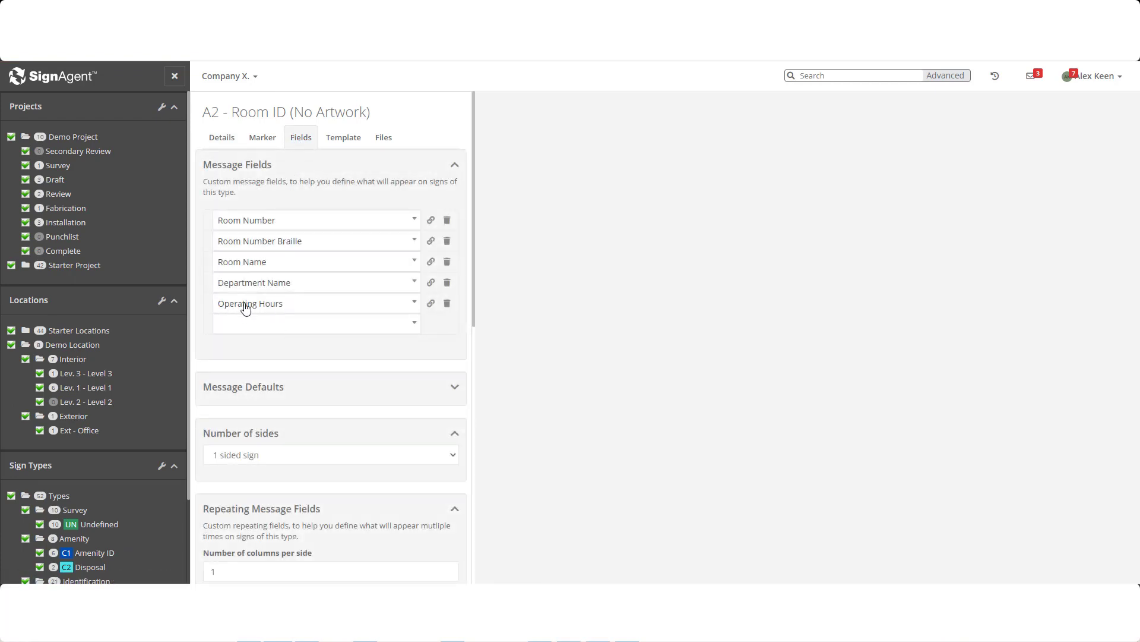
mouse_move(285, 309)
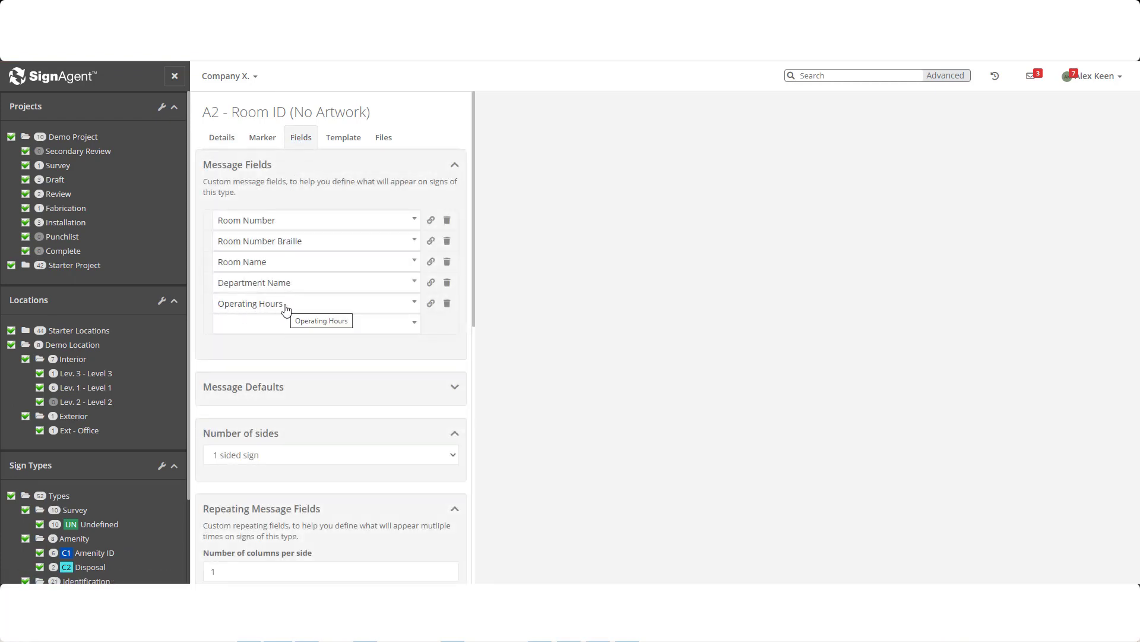